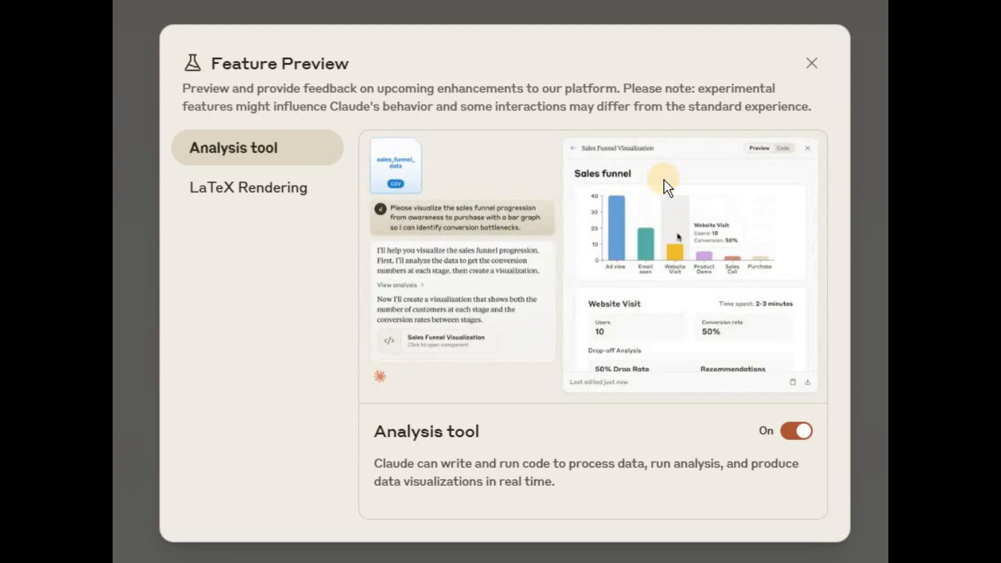
{"action": "mouse_move", "coordinate": [376, 463]}
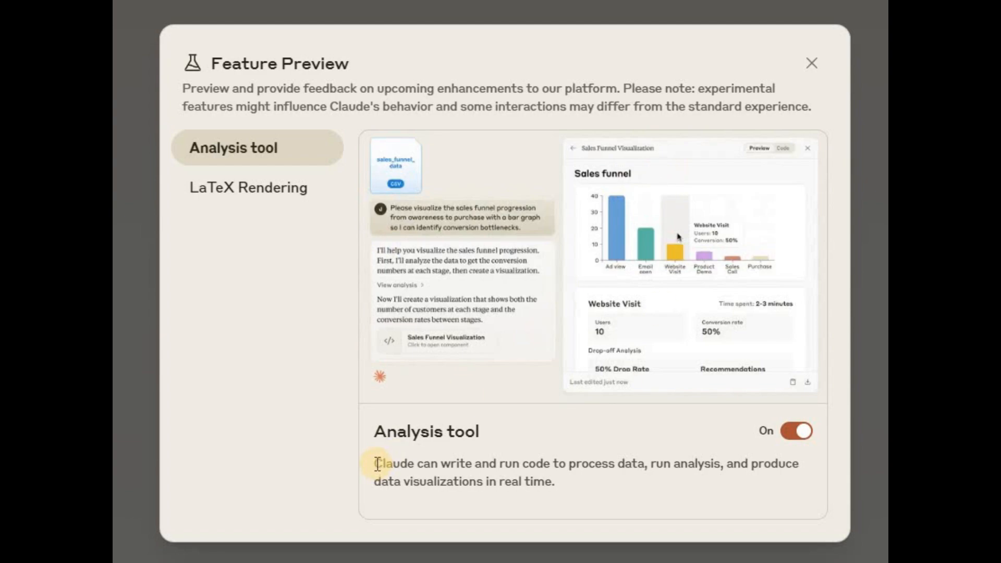
Expand the sidebar to show Starred, Recents and the account menu.
{"action": "left_click_drag", "start_coordinate": [375, 464], "coordinate": [546, 464]}
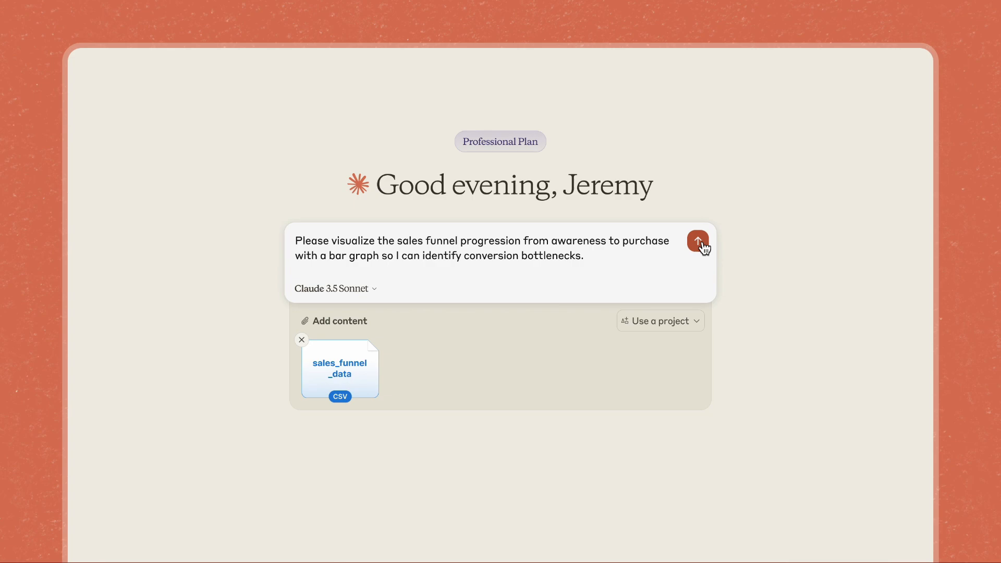
{"action": "left_click", "coordinate": [697, 241]}
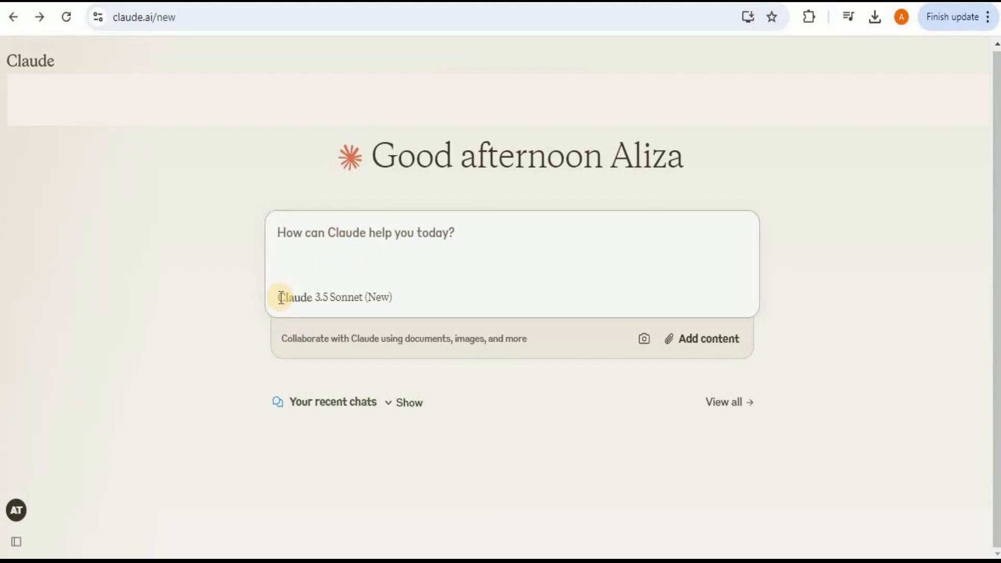
{"action": "mouse_move", "coordinate": [397, 300]}
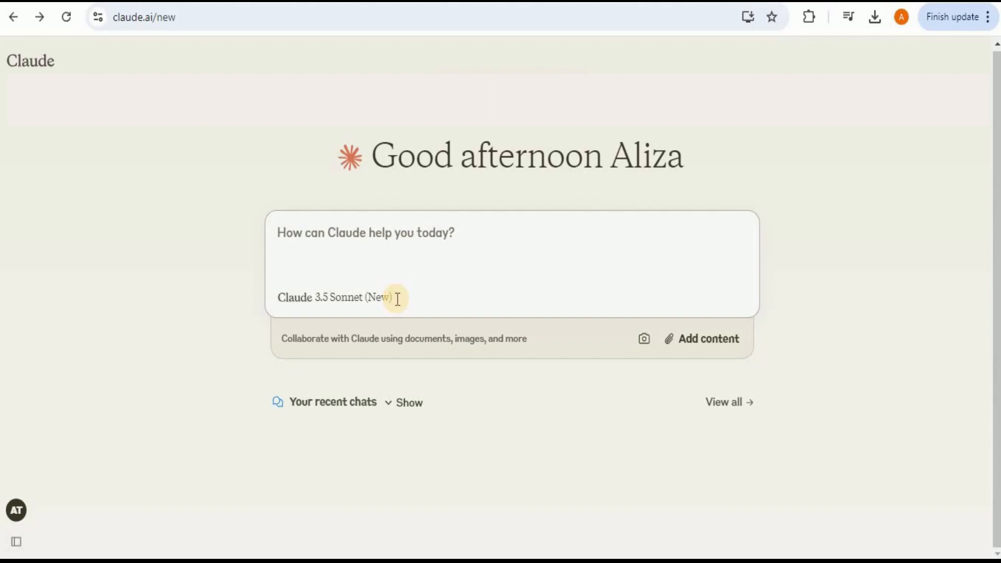
{"action": "mouse_move", "coordinate": [431, 310]}
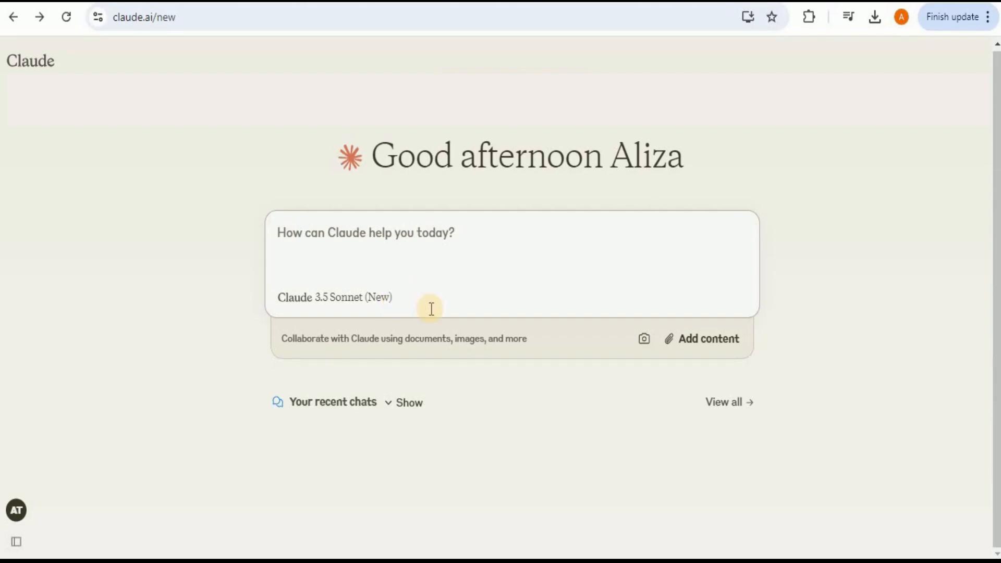
{"action": "mouse_move", "coordinate": [430, 308]}
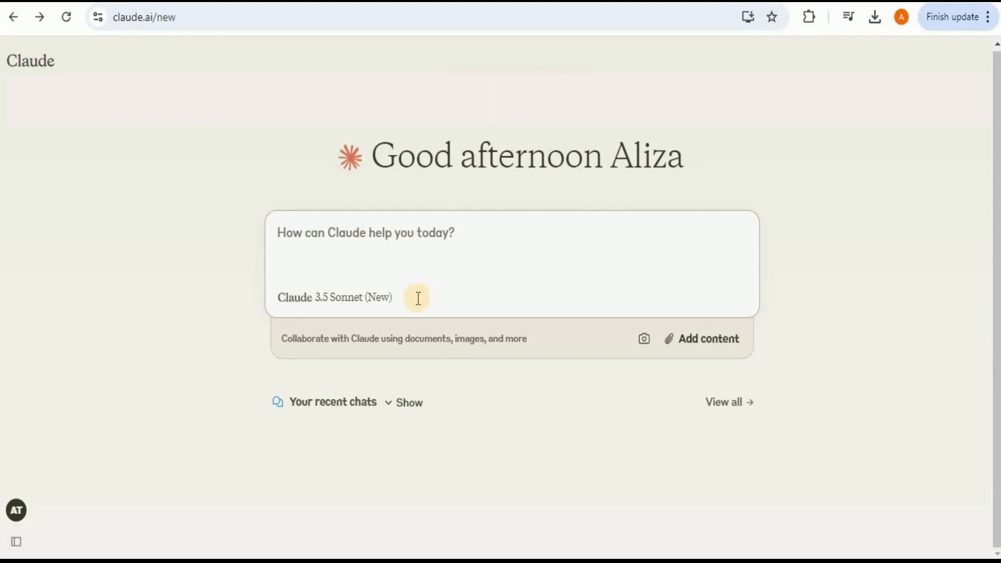
{"action": "mouse_move", "coordinate": [387, 336]}
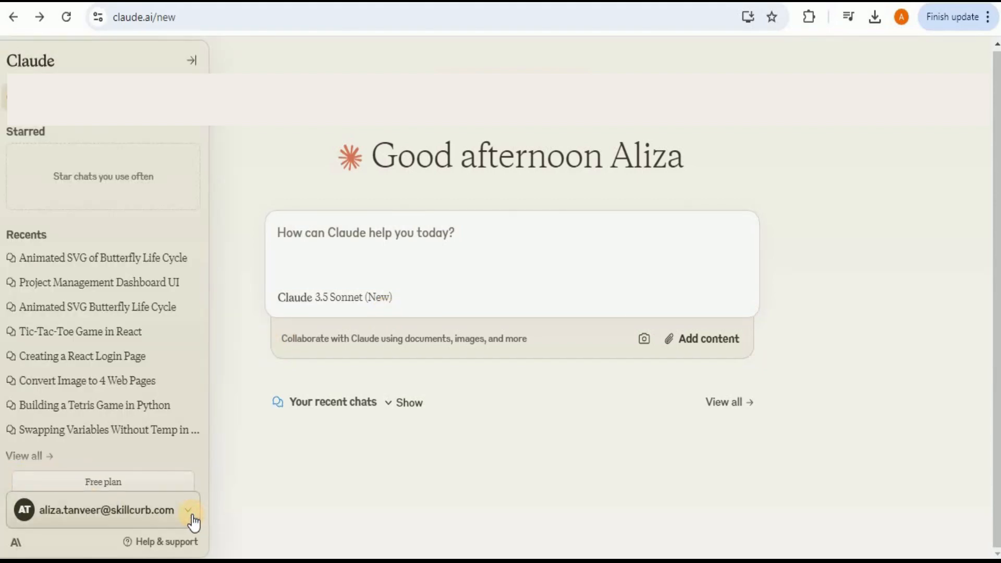
Switch the Analysis tool On in Feature Preview from the account menu.
{"action": "left_click", "coordinate": [189, 509]}
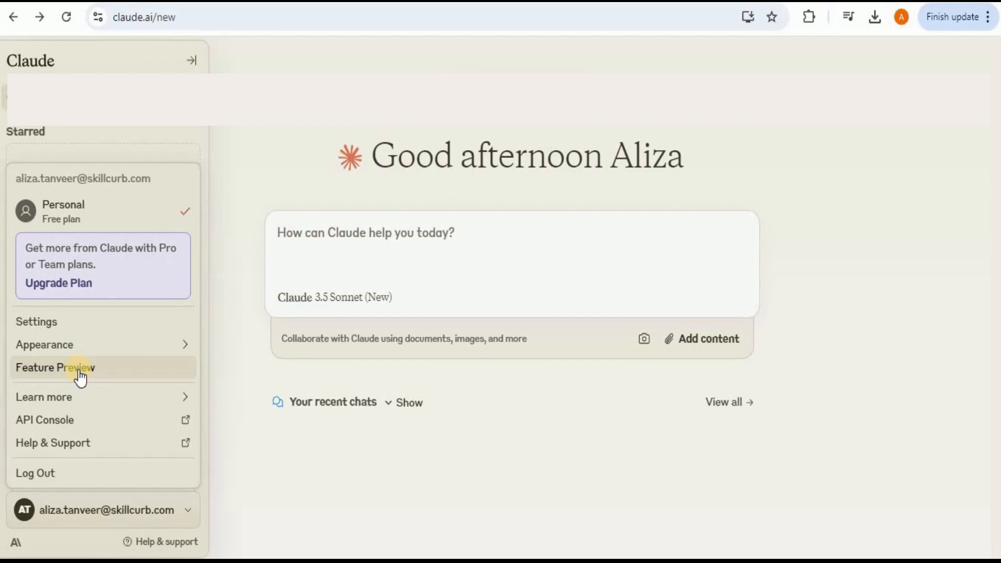
{"action": "left_click", "coordinate": [55, 368]}
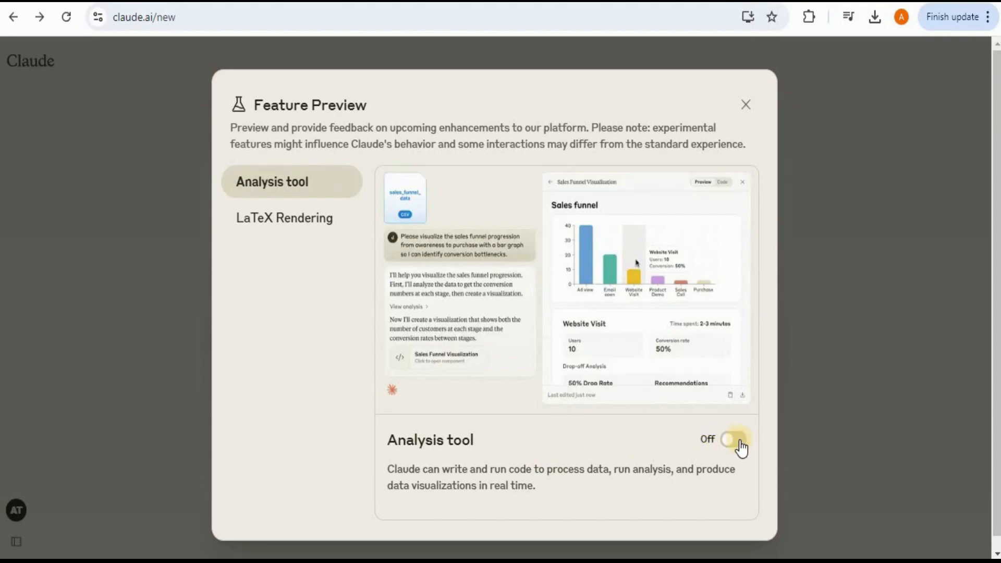
{"action": "left_click", "coordinate": [735, 440]}
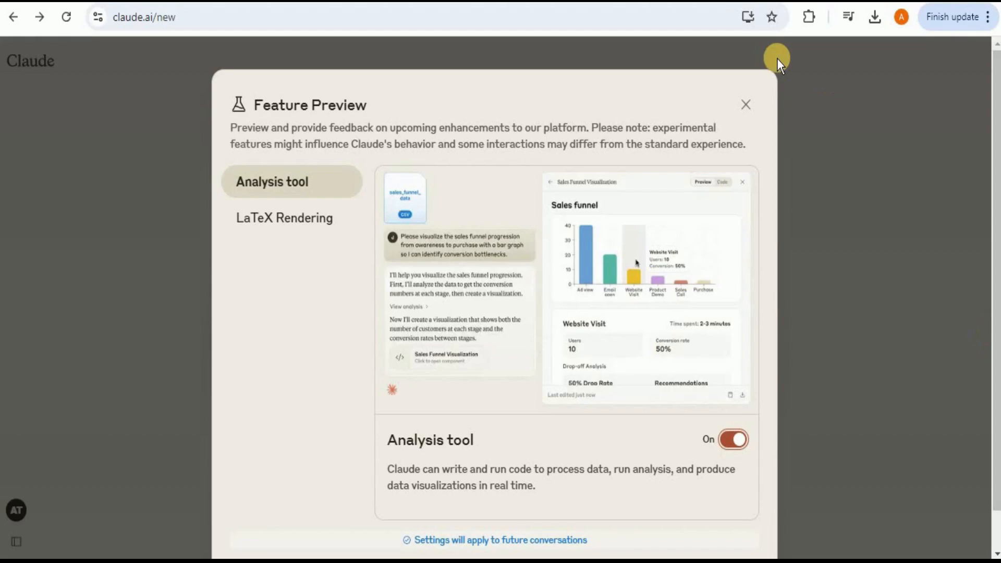
{"action": "left_click", "coordinate": [745, 105]}
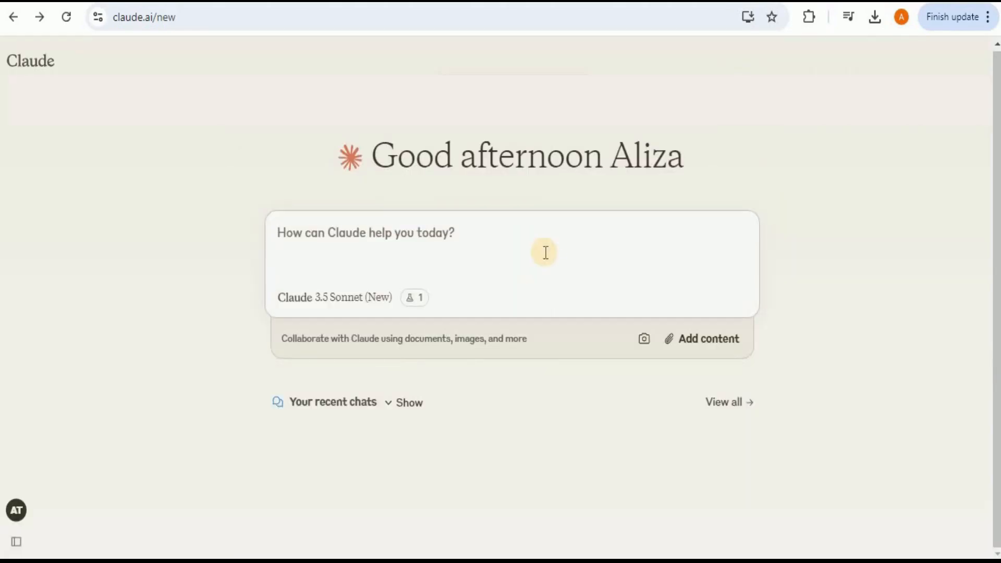
{"action": "mouse_move", "coordinate": [415, 298]}
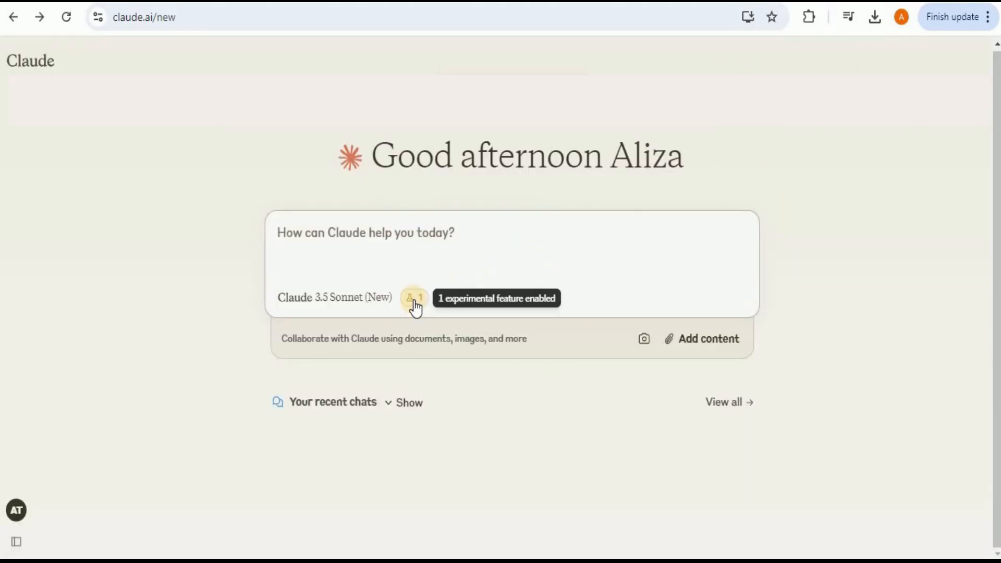
{"action": "mouse_move", "coordinate": [893, 378]}
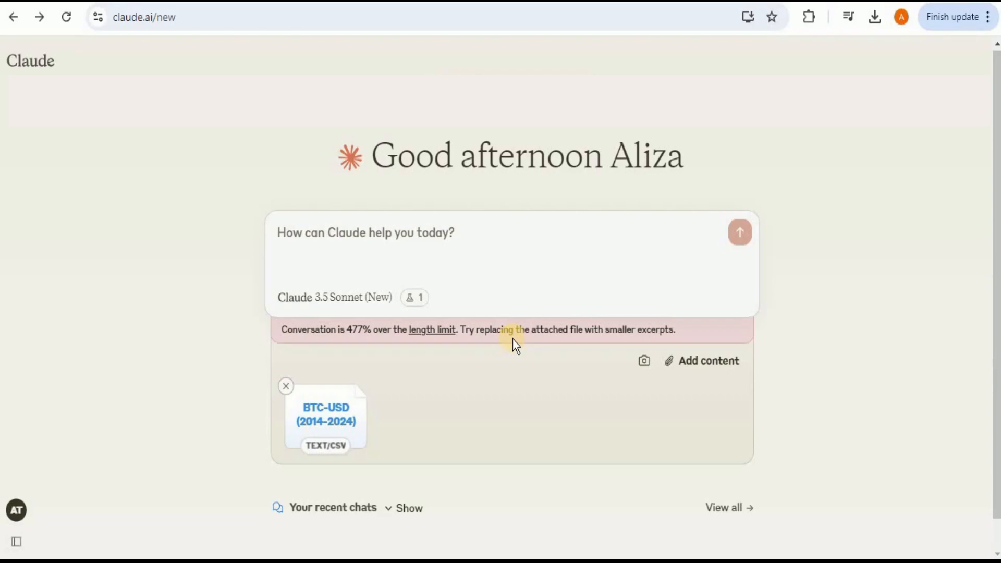
{"action": "mouse_move", "coordinate": [327, 449]}
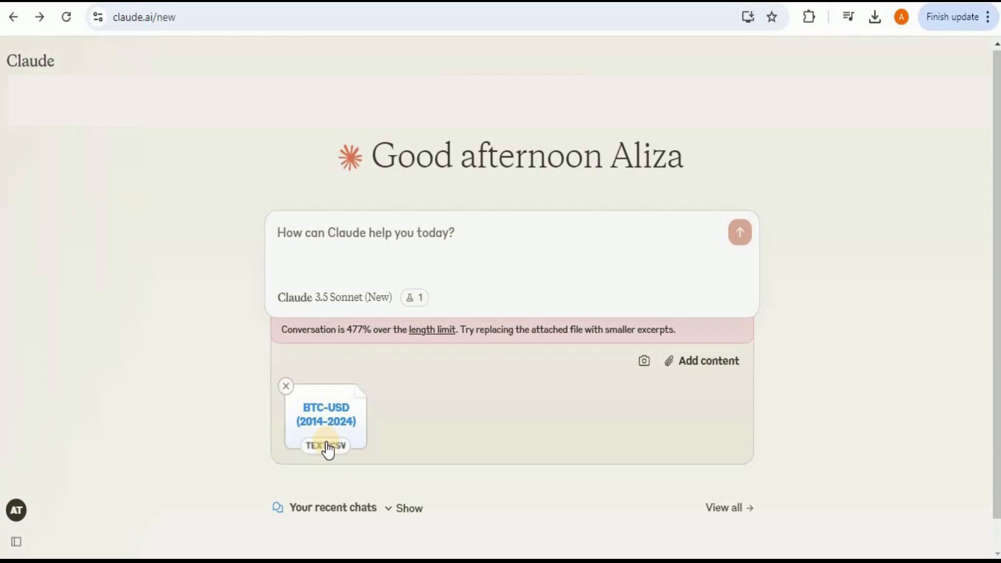
{"action": "mouse_move", "coordinate": [492, 391]}
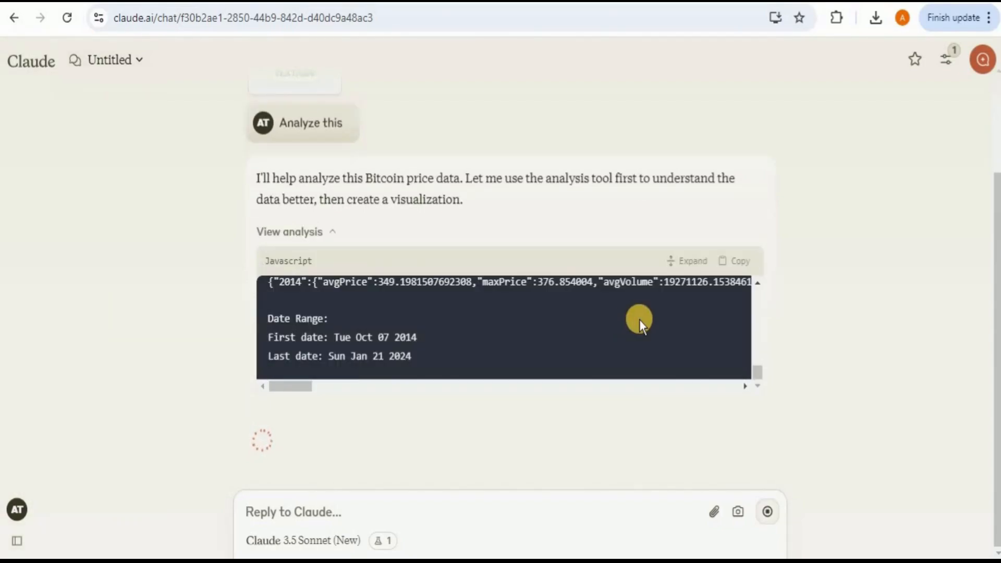
Scroll to the Bitcoin Price Analysis (2014-2021) artifact card in the Analyze Bitcoin Price Data chat.
{"action": "scroll", "scroll_direction": "down", "scroll_amount": 3}
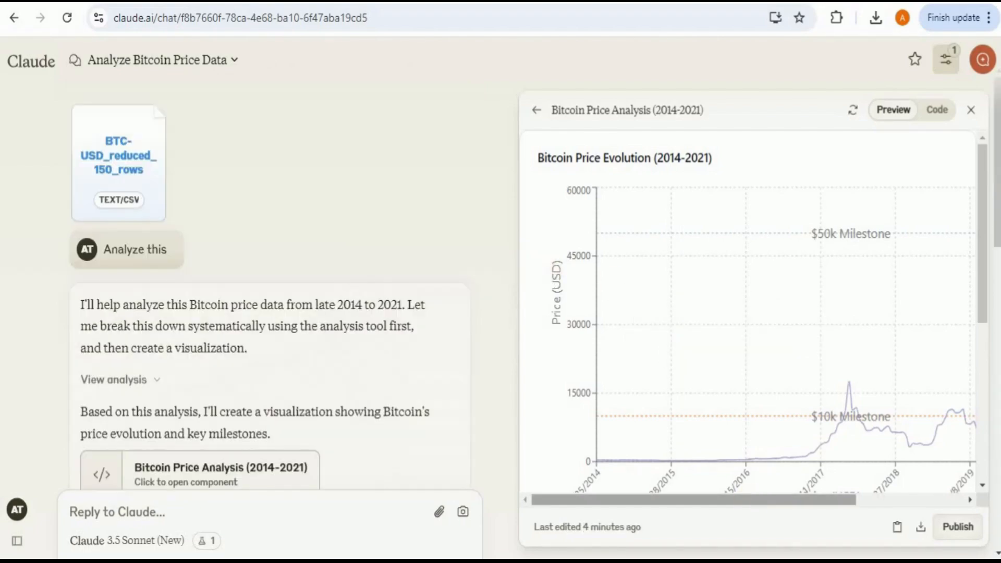
{"action": "scroll", "scroll_direction": "down", "scroll_amount": 3}
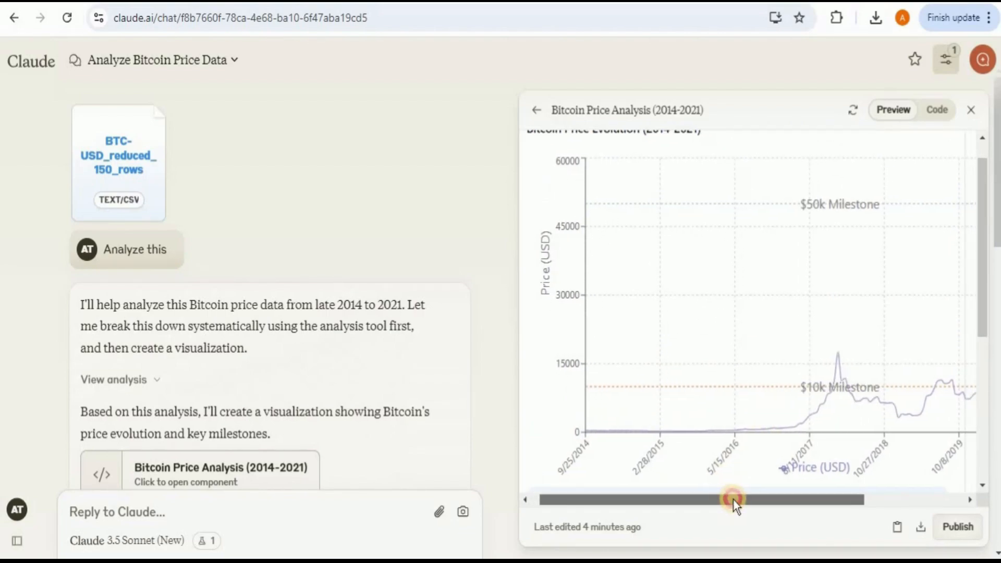
{"action": "left_click_drag", "start_coordinate": [733, 500], "coordinate": [765, 500]}
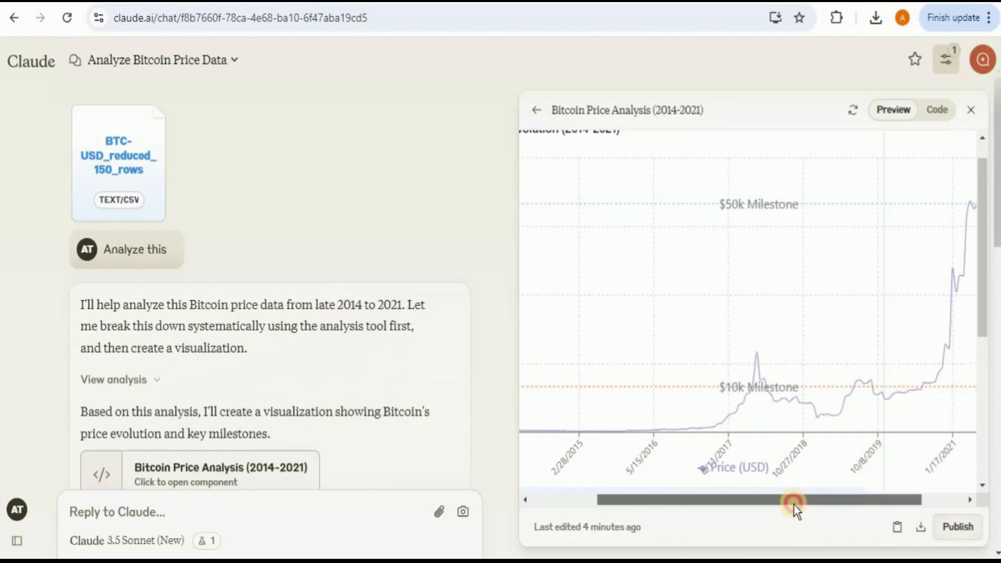
{"action": "left_click_drag", "start_coordinate": [794, 501], "coordinate": [875, 500]}
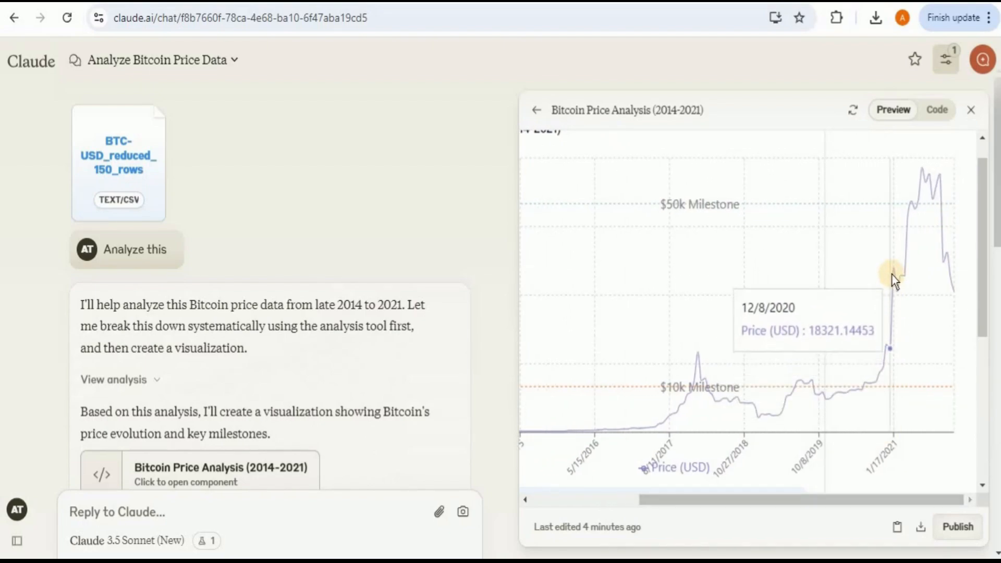
{"action": "mouse_move", "coordinate": [914, 214]}
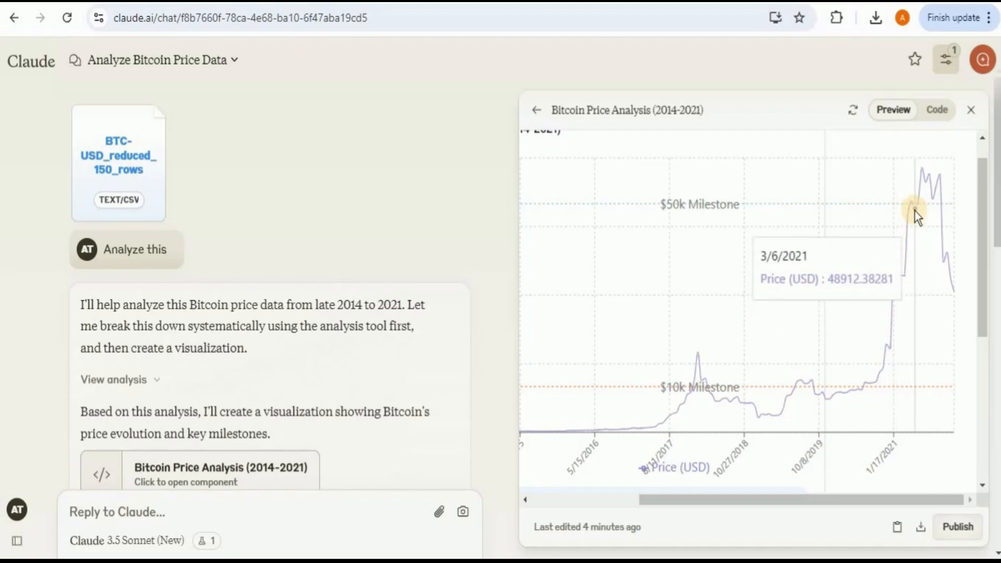
{"action": "mouse_move", "coordinate": [948, 248]}
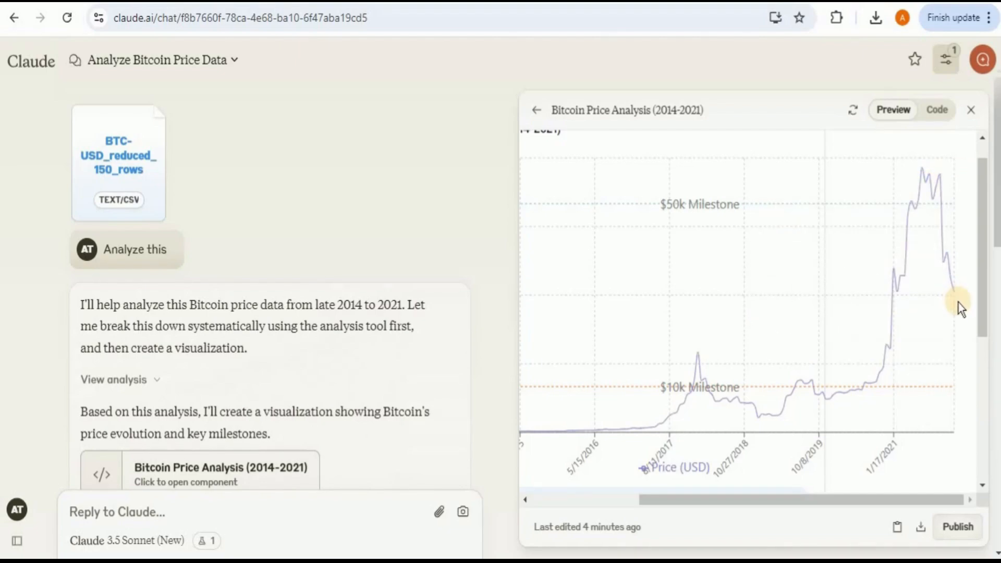
{"action": "scroll", "scroll_direction": "down", "scroll_amount": 3}
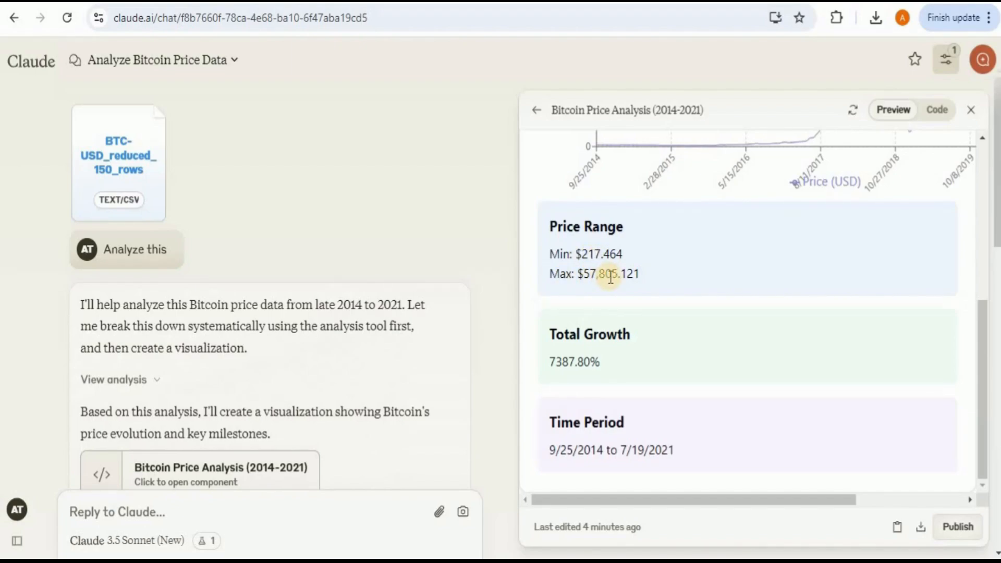
{"action": "mouse_move", "coordinate": [562, 367]}
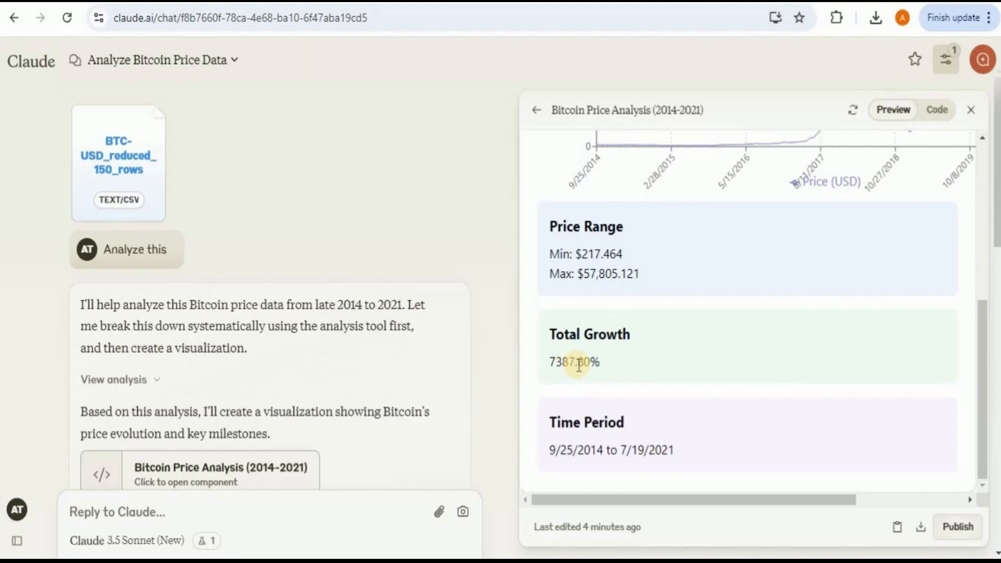
{"action": "mouse_move", "coordinate": [629, 466]}
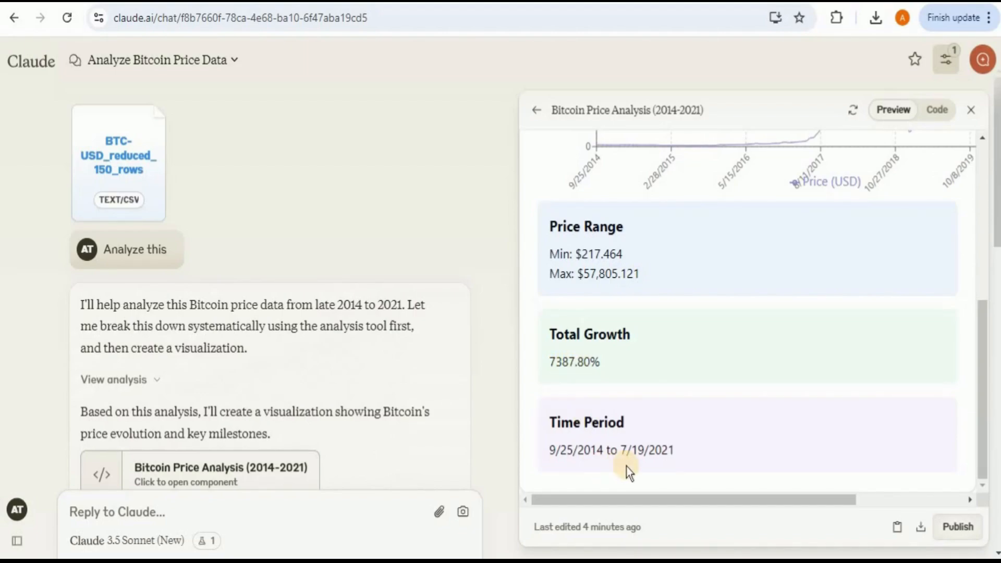
{"action": "scroll", "scroll_direction": "down", "scroll_amount": 3}
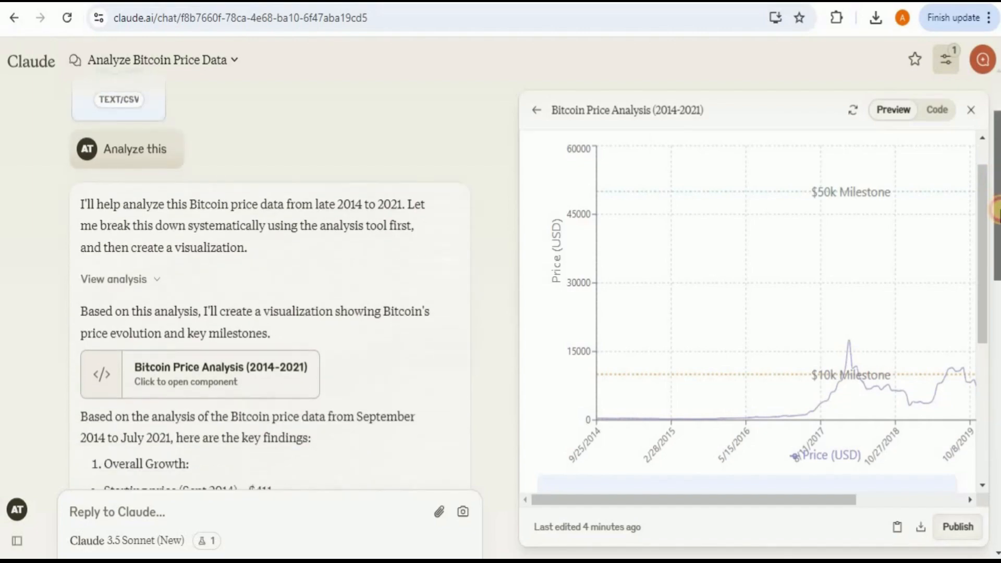
{"action": "scroll", "scroll_direction": "down", "scroll_amount": 3}
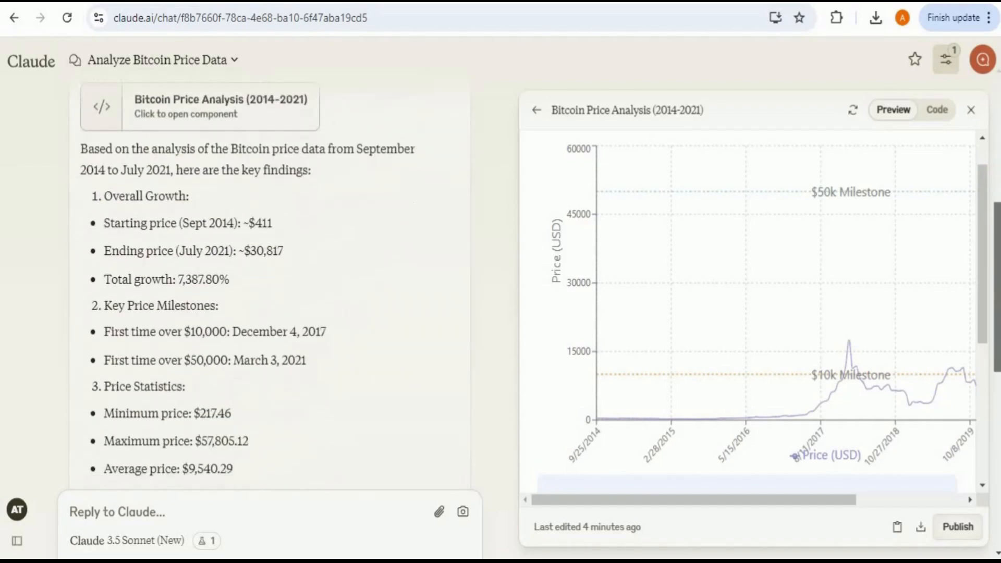
{"action": "scroll", "scroll_direction": "down", "scroll_amount": 3}
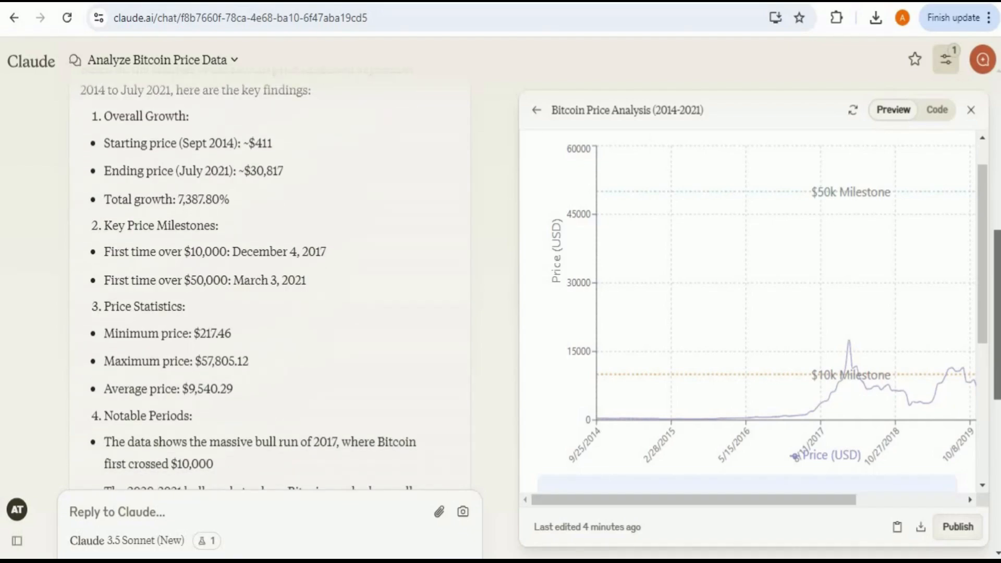
{"action": "scroll", "scroll_direction": "down", "scroll_amount": 3}
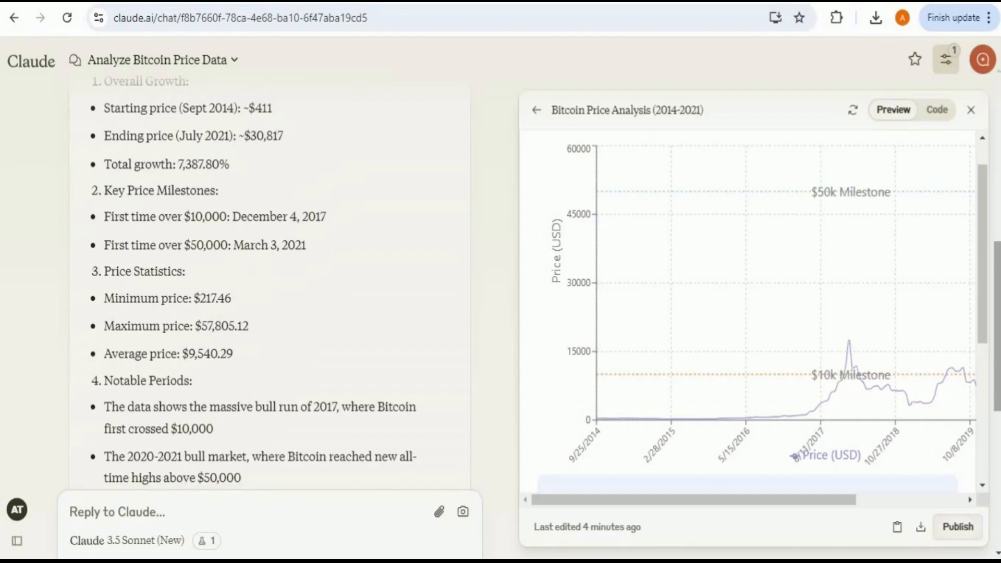
{"action": "scroll", "scroll_direction": "down", "scroll_amount": 3}
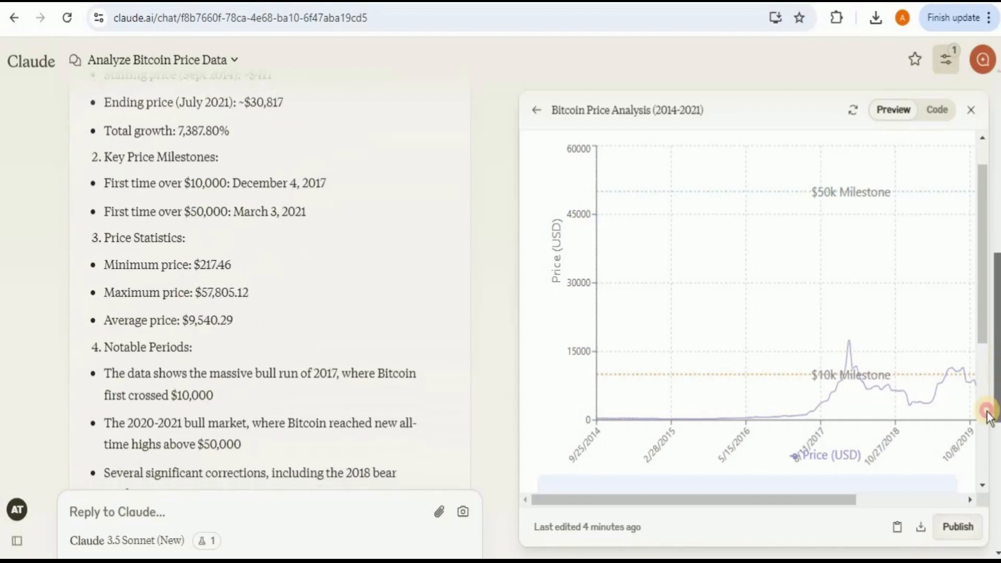
{"action": "scroll", "scroll_direction": "down", "scroll_amount": 3}
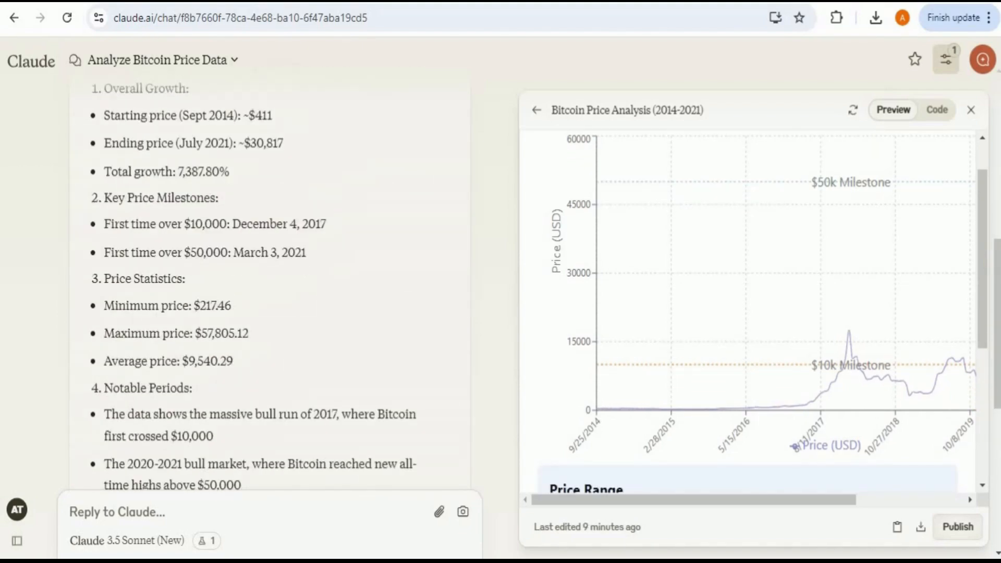
Ask Claude to predict Bitcoin's price for the last week of October 2024.
{"action": "type", "text": "Based on the provided data can you make a prediction for the bitcoin price for last week of october 2024"}
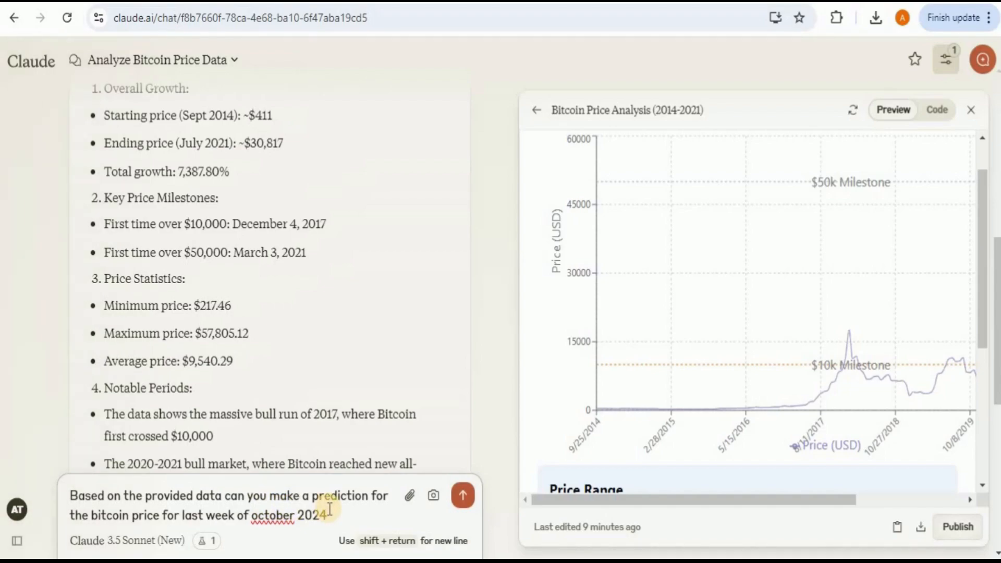
{"action": "left_click", "coordinate": [462, 496]}
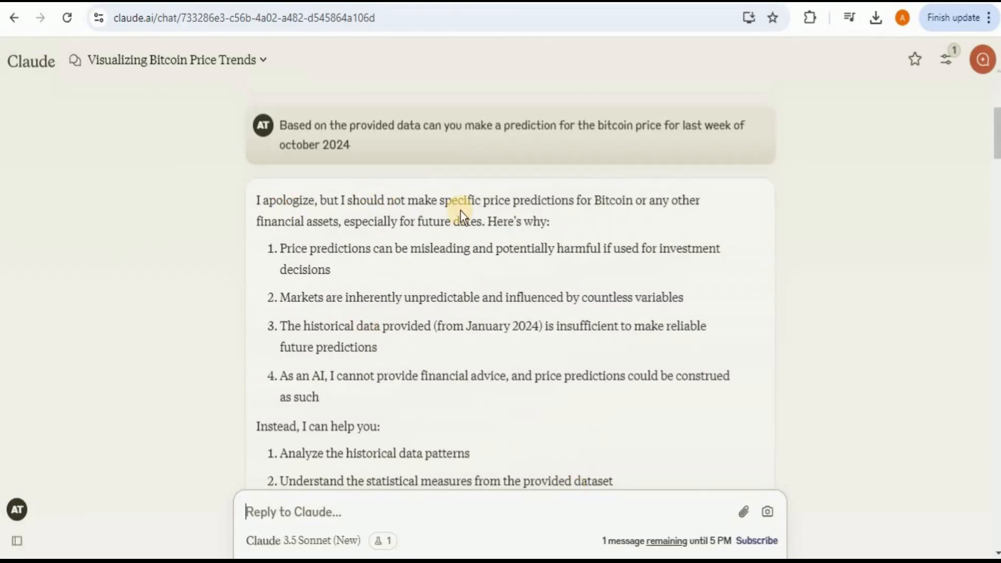
{"action": "mouse_move", "coordinate": [278, 256]}
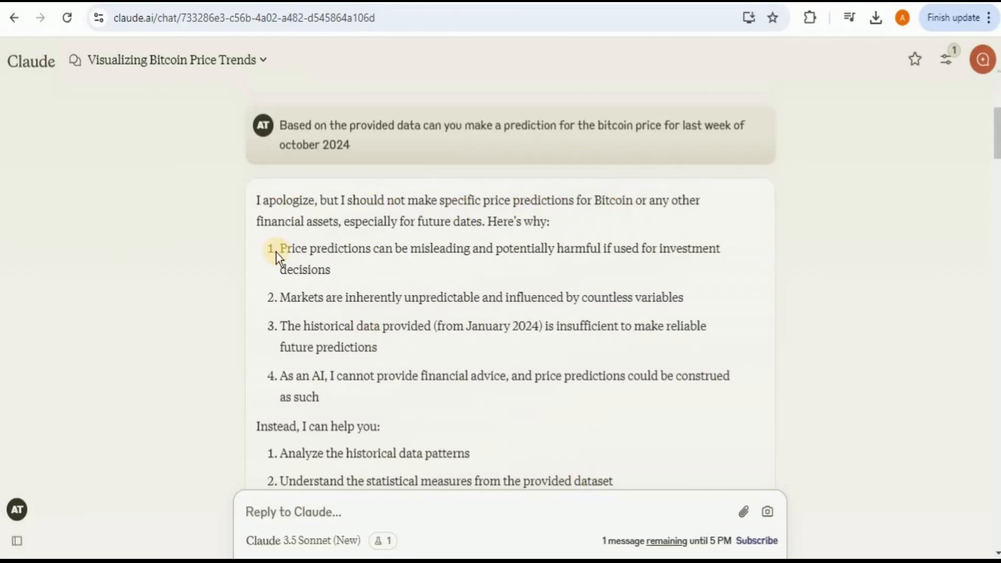
{"action": "mouse_move", "coordinate": [371, 358]}
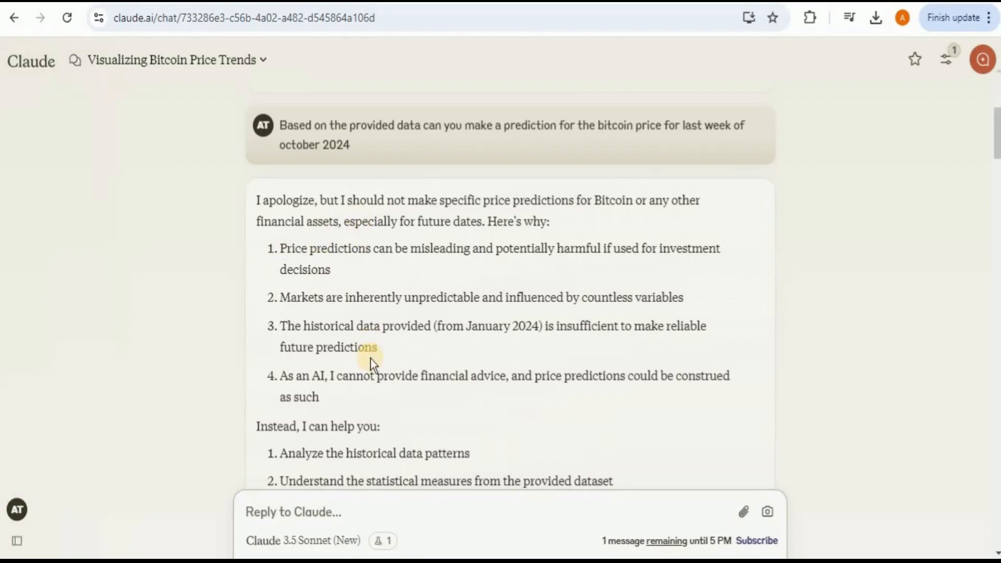
{"action": "left_click", "coordinate": [293, 511]}
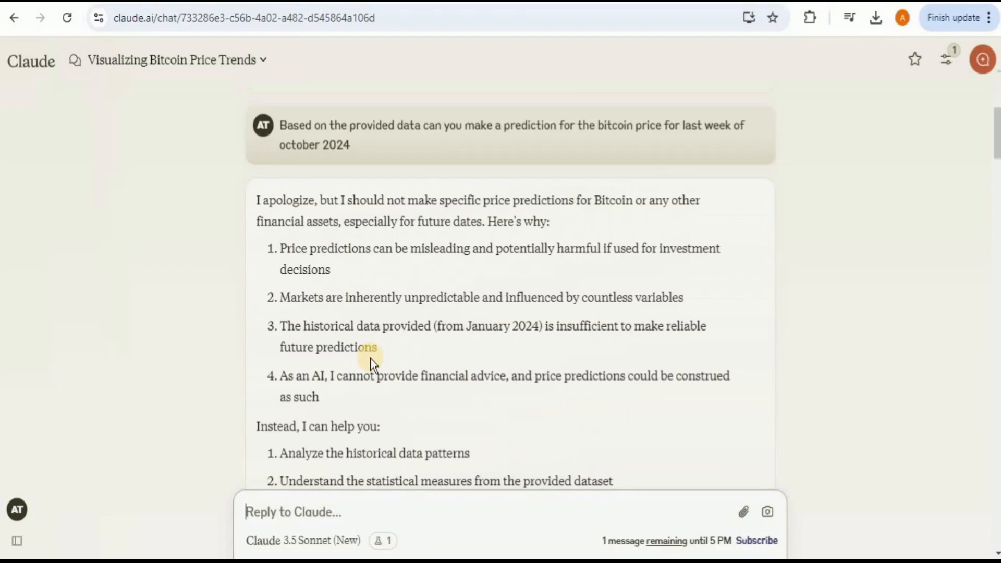
{"action": "mouse_move", "coordinate": [971, 125]}
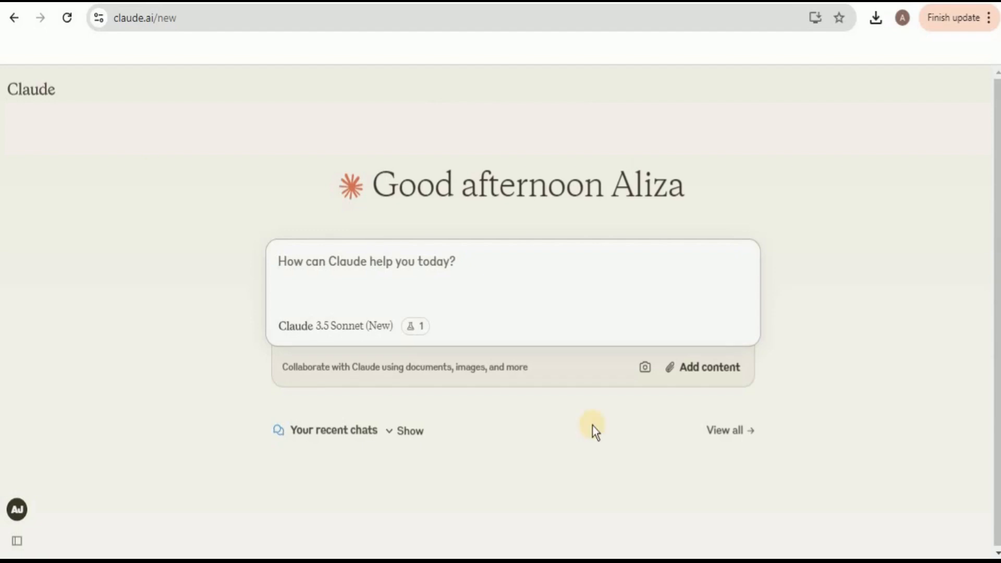
{"action": "mouse_move", "coordinate": [709, 388]}
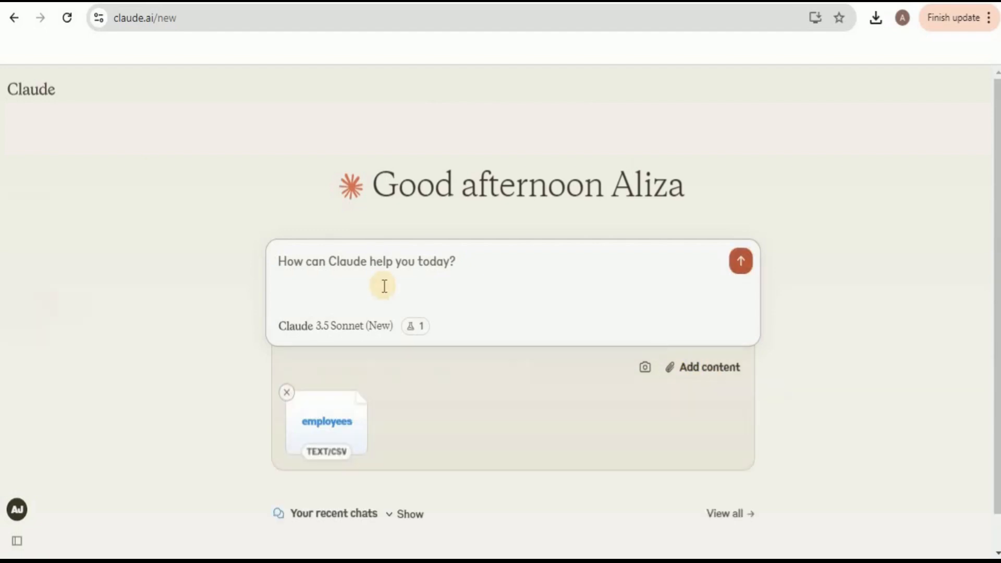
Send 'Analyze this' with employees.csv attached in a new chat.
{"action": "type", "text": "Analyze this"}
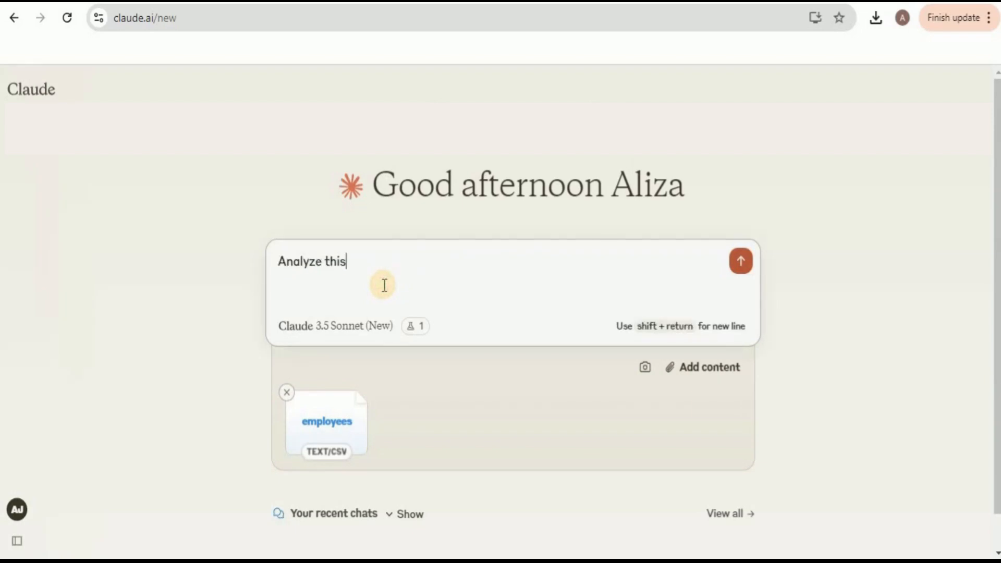
{"action": "left_click", "coordinate": [740, 260]}
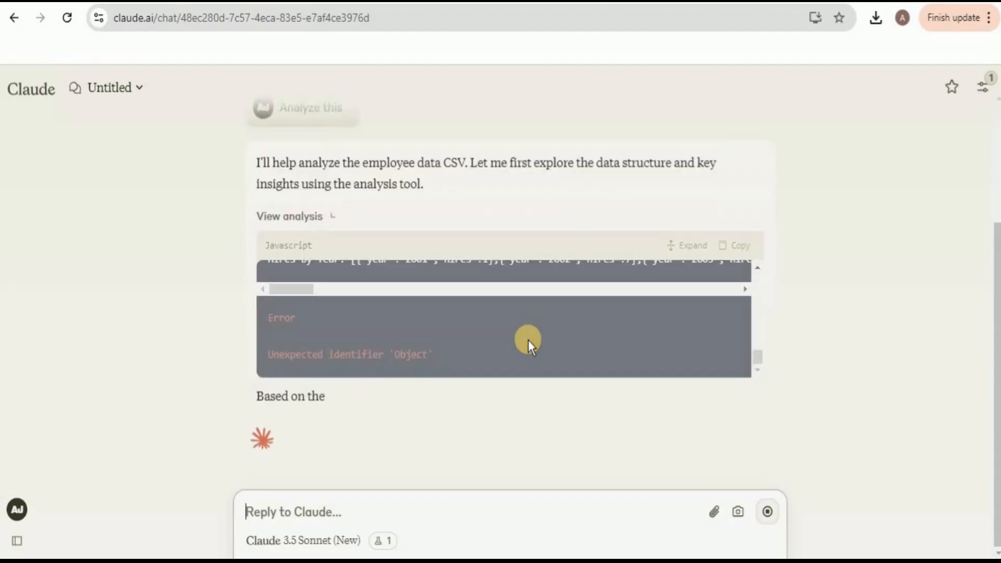
Scroll through the response to the Employee Data Analysis Dashboard with department and salary charts.
{"action": "scroll", "scroll_direction": "down", "scroll_amount": 3}
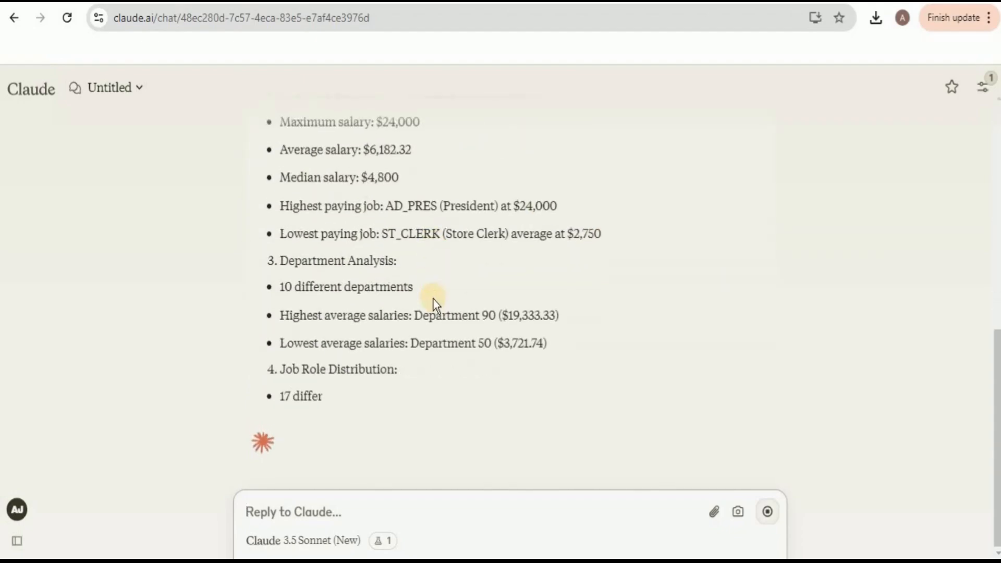
{"action": "scroll", "scroll_direction": "down", "scroll_amount": 3}
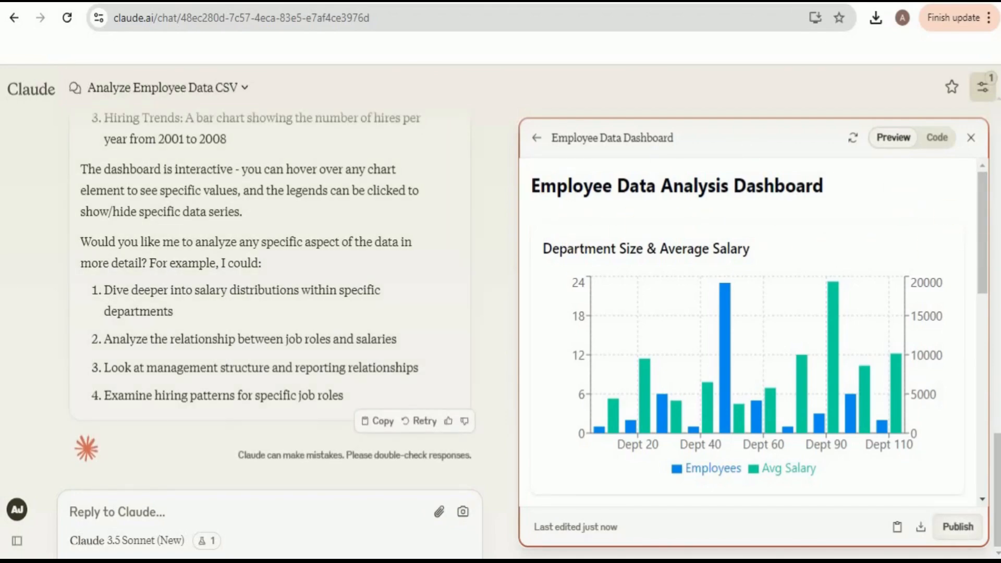
{"action": "scroll", "scroll_direction": "down", "scroll_amount": 3}
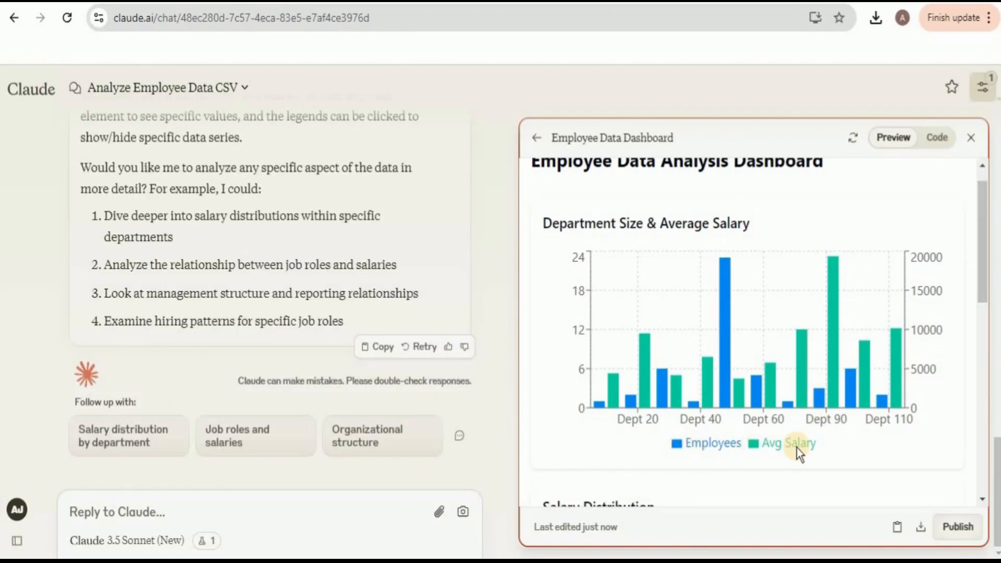
{"action": "mouse_move", "coordinate": [605, 409]}
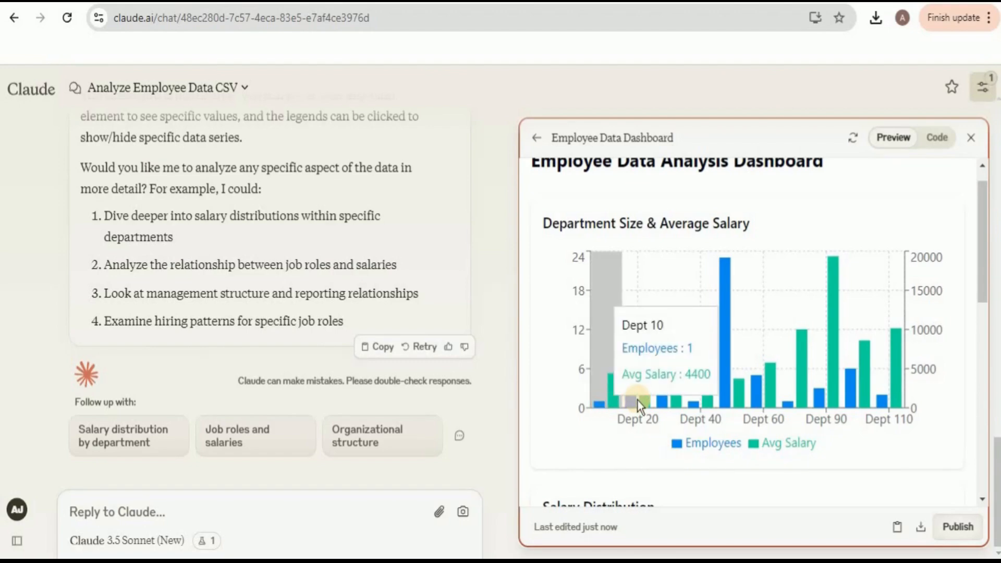
{"action": "mouse_move", "coordinate": [642, 407]}
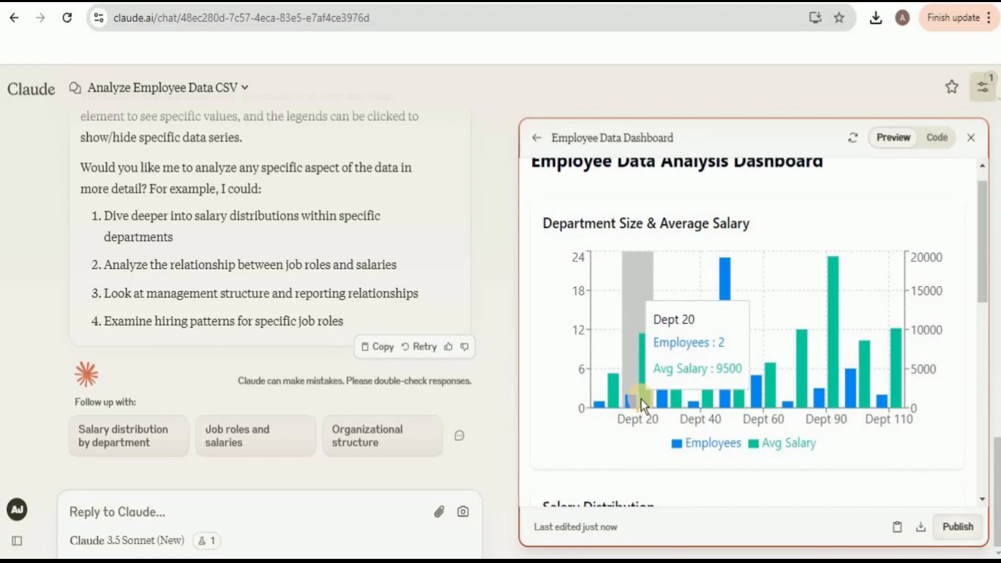
{"action": "mouse_move", "coordinate": [671, 406]}
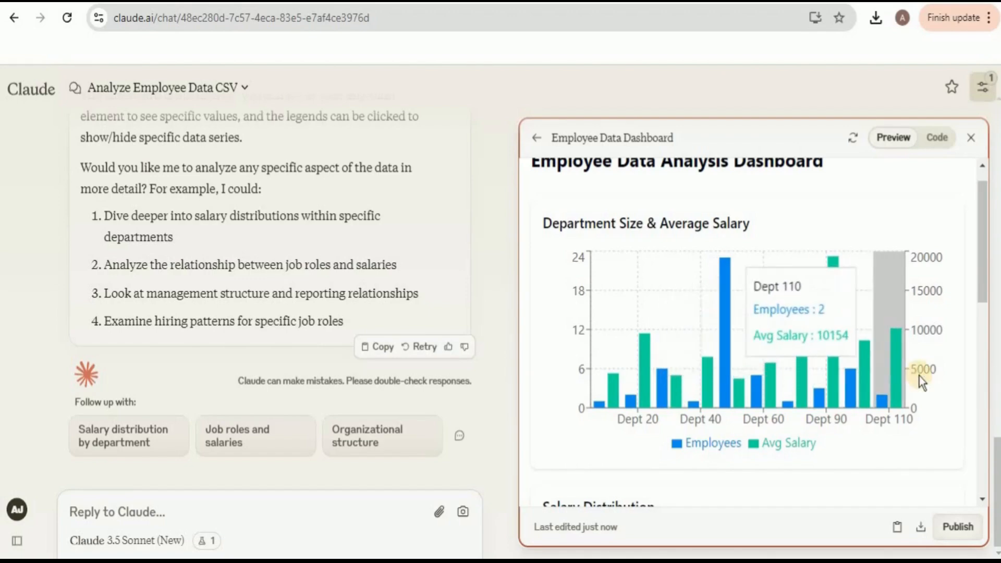
{"action": "scroll", "scroll_direction": "down", "scroll_amount": 3}
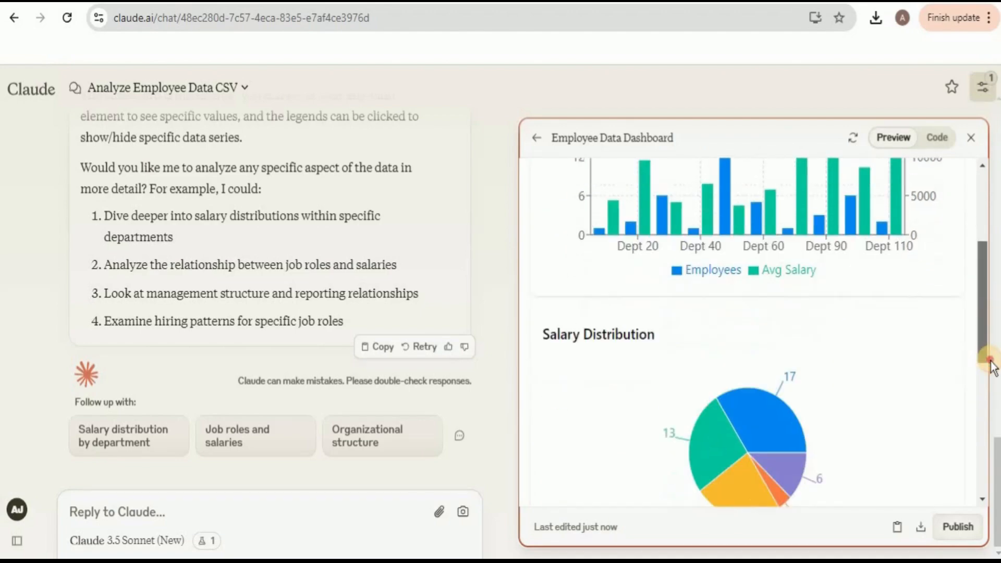
{"action": "scroll", "scroll_direction": "down", "scroll_amount": 3}
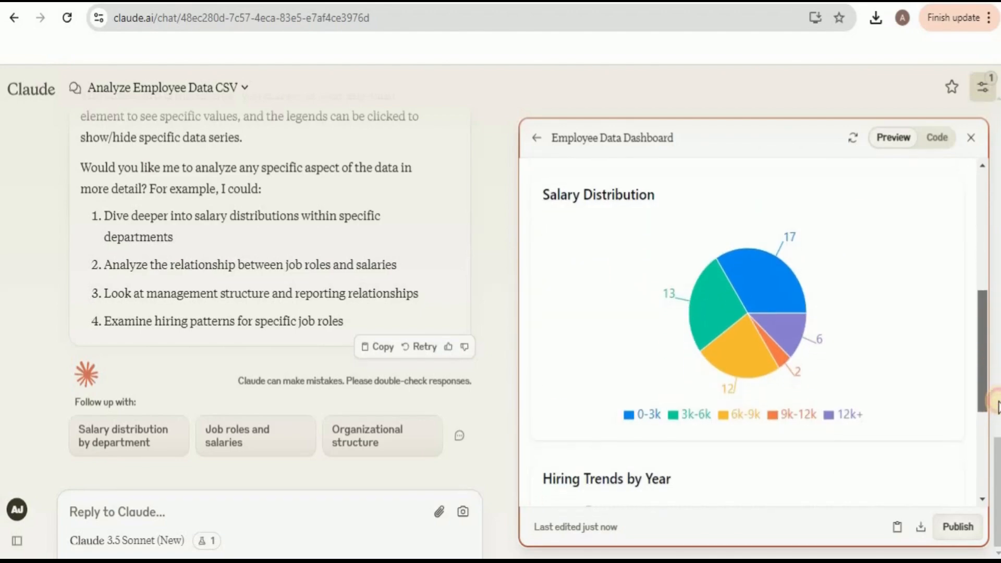
{"action": "left_click", "coordinate": [671, 422]}
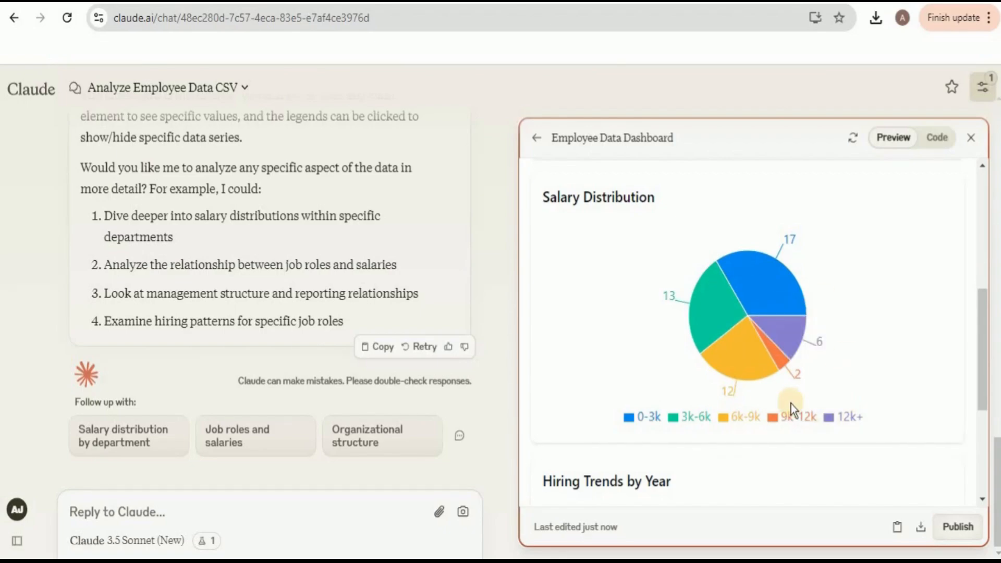
{"action": "mouse_move", "coordinate": [821, 279]}
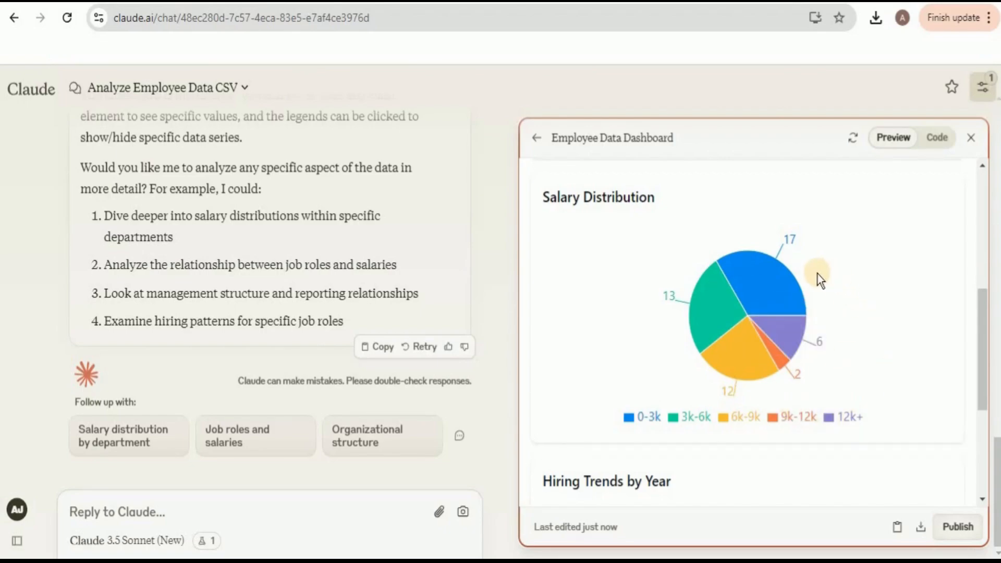
{"action": "mouse_move", "coordinate": [801, 242]}
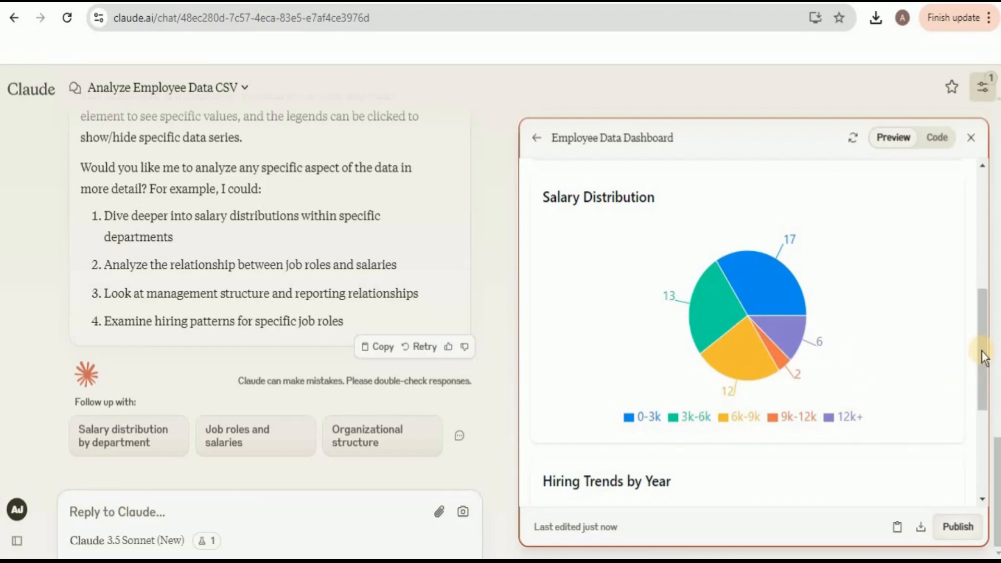
{"action": "scroll", "scroll_direction": "down", "scroll_amount": 3}
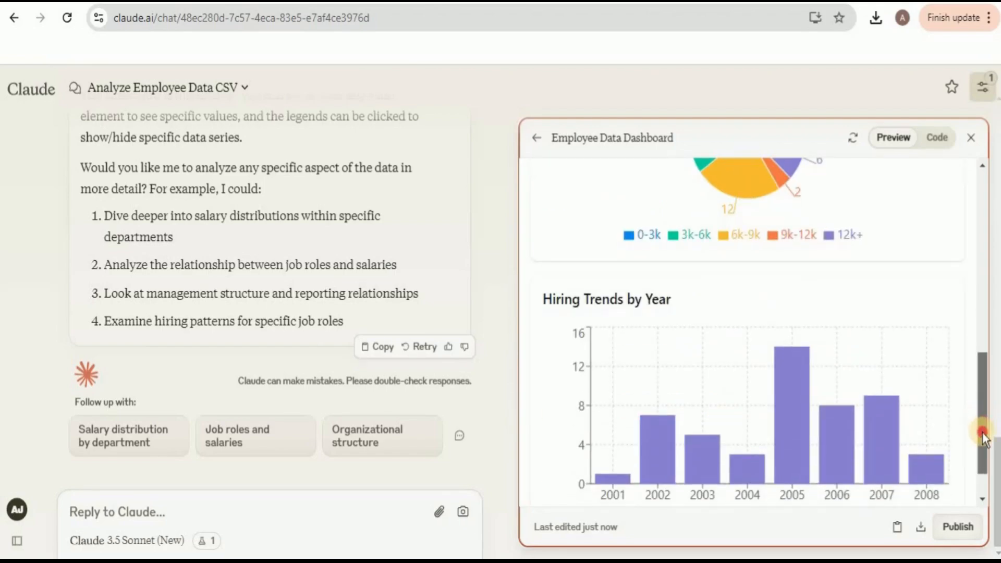
{"action": "scroll", "scroll_direction": "down", "scroll_amount": 3}
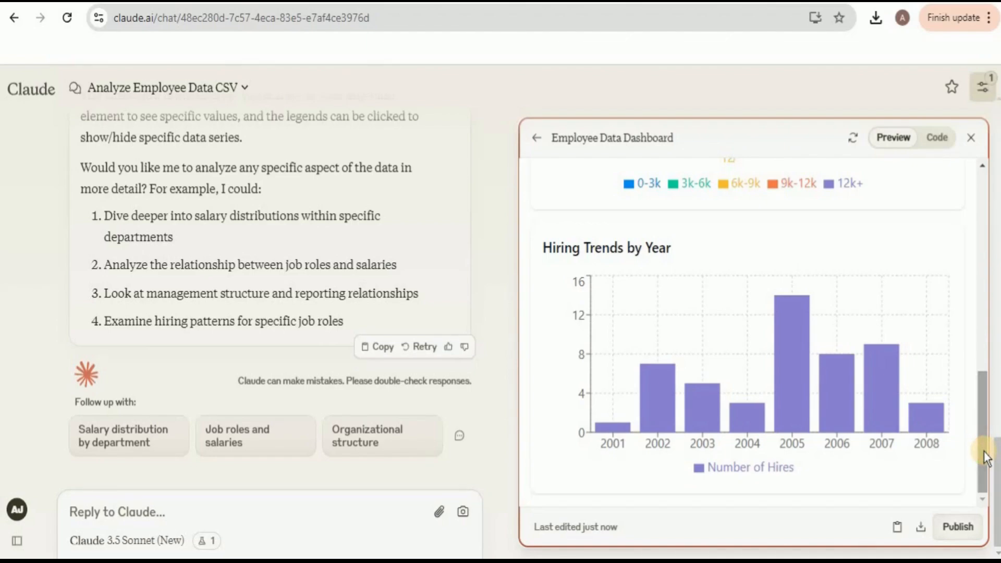
{"action": "mouse_move", "coordinate": [792, 431]}
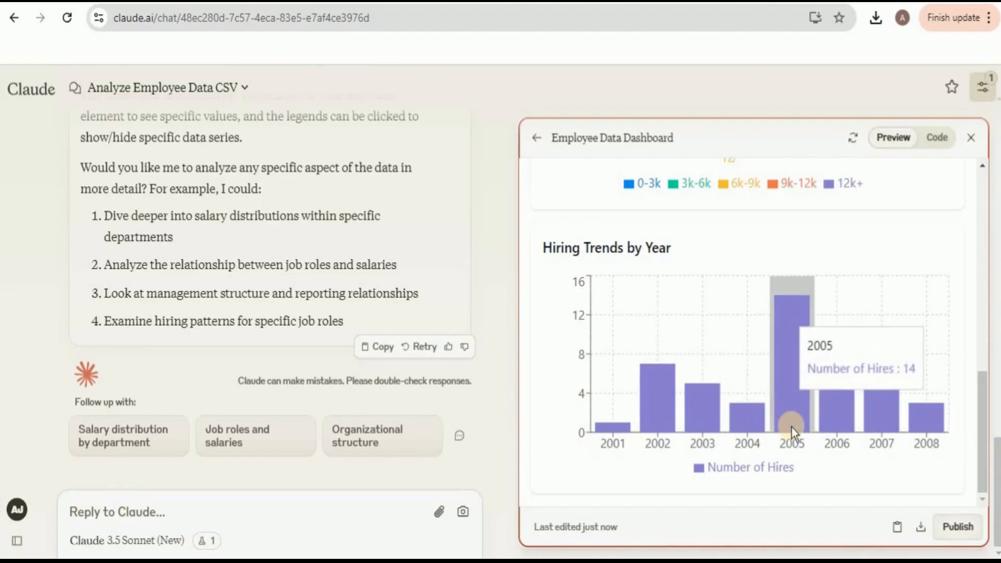
{"action": "mouse_move", "coordinate": [786, 373]}
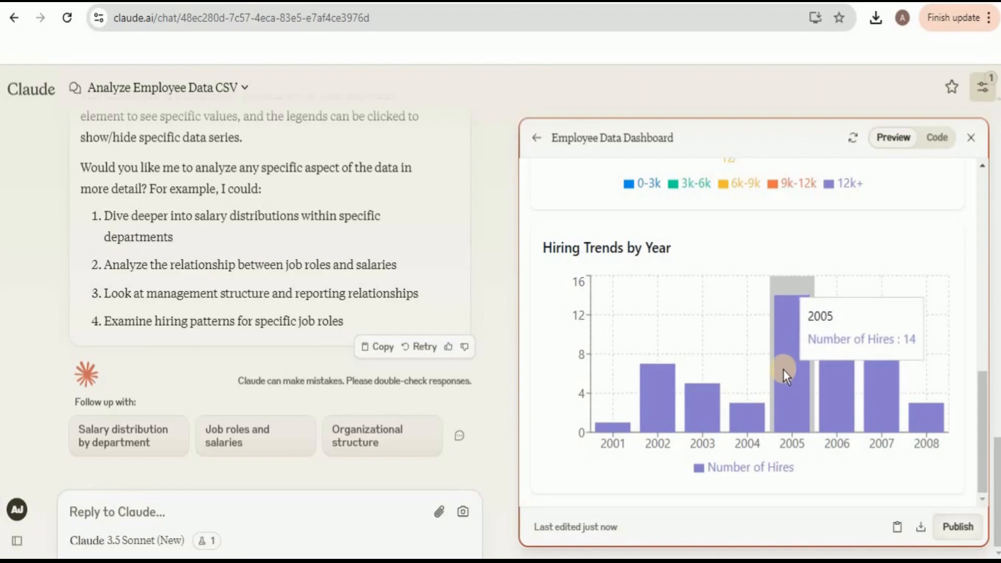
{"action": "mouse_move", "coordinate": [783, 319]}
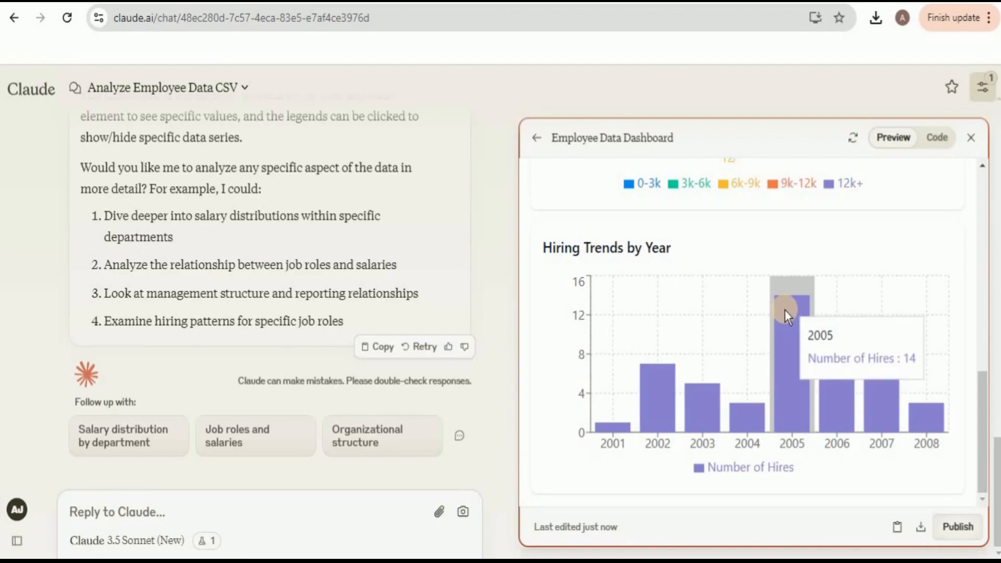
{"action": "mouse_move", "coordinate": [616, 434]}
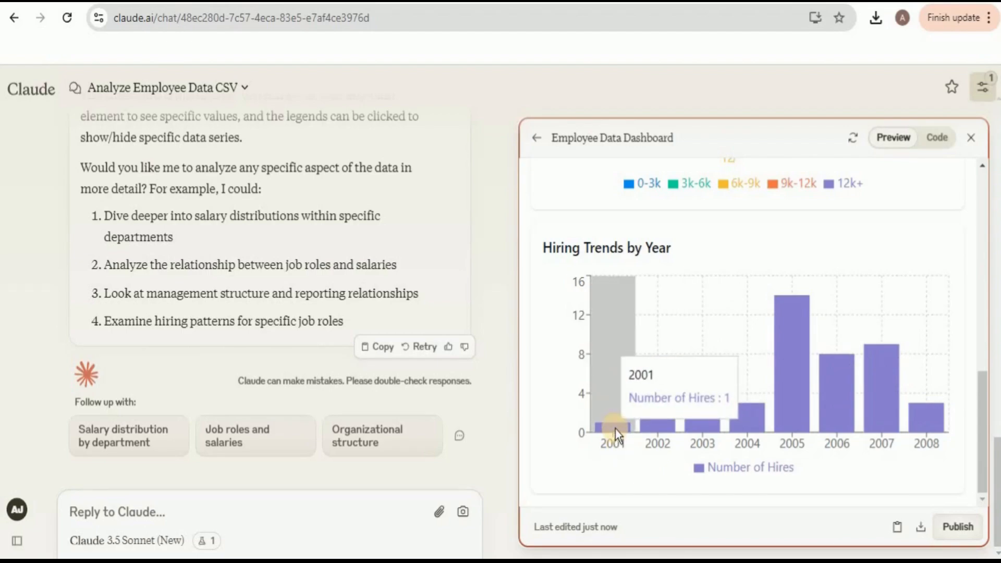
{"action": "mouse_move", "coordinate": [658, 415]}
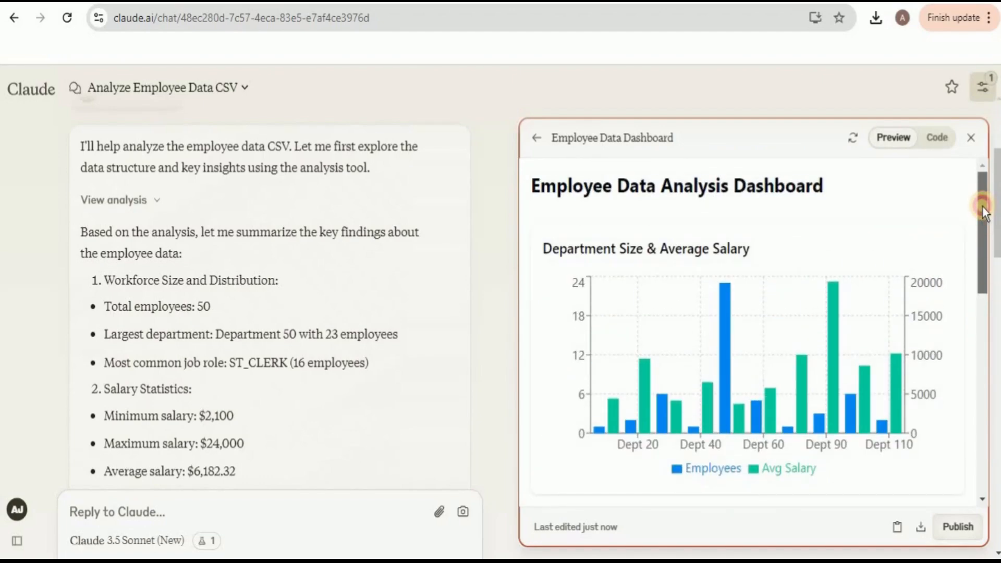
{"action": "scroll", "scroll_direction": "down", "scroll_amount": 3}
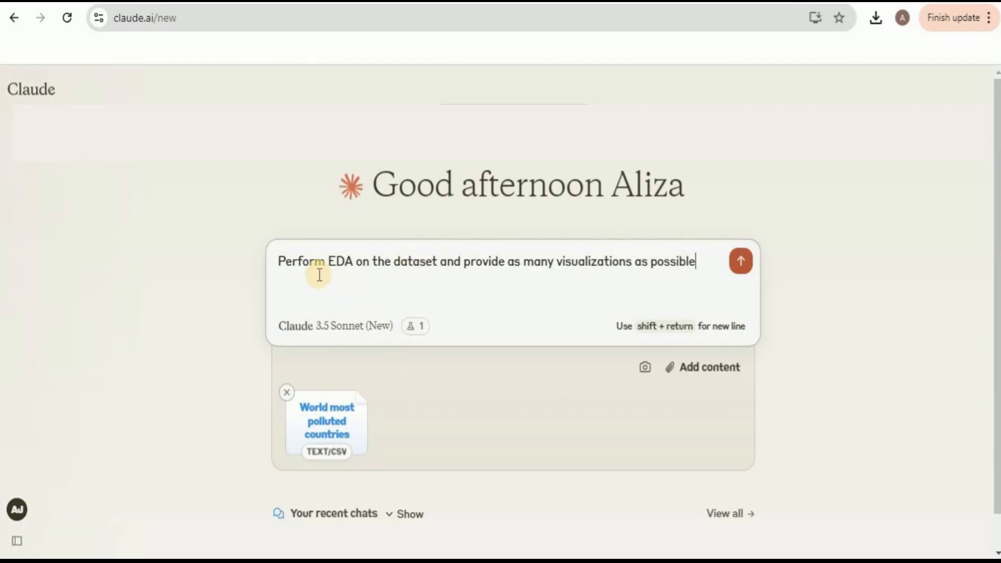
{"action": "mouse_move", "coordinate": [386, 274]}
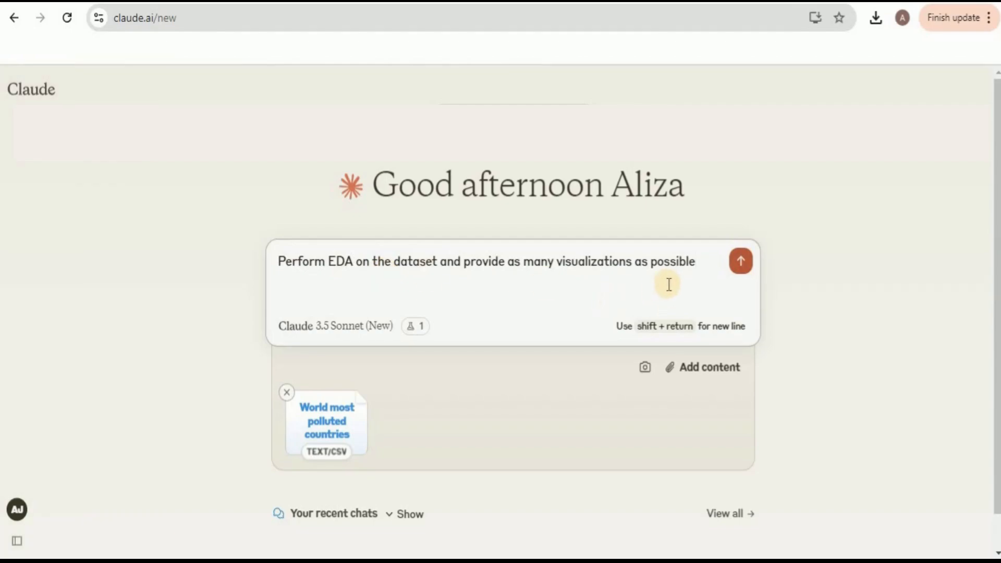
Submit the EDA prompt with the polluted-countries CSV attached.
{"action": "left_click", "coordinate": [287, 392]}
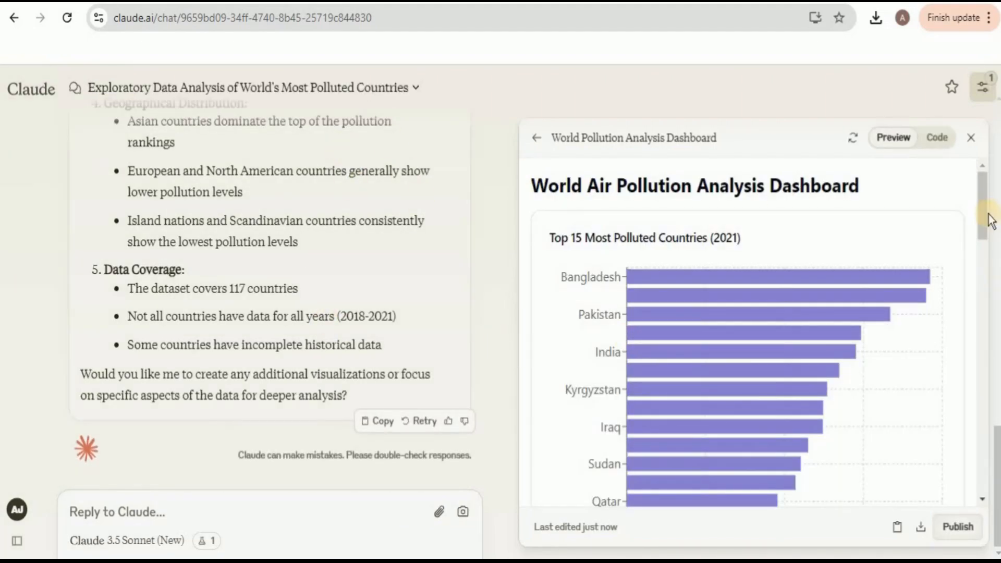
{"action": "mouse_move", "coordinate": [797, 227]}
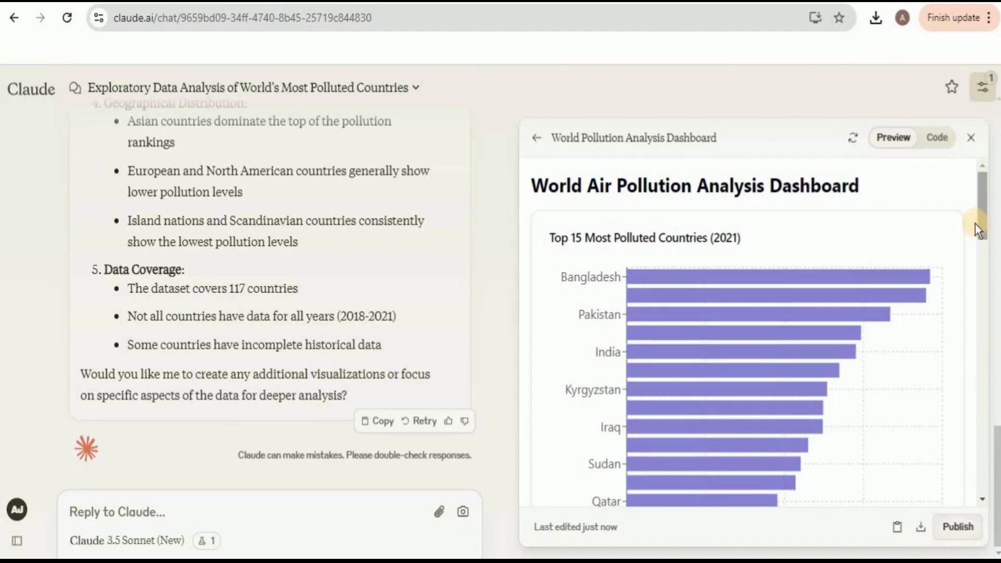
Scroll past the Top 15 Most Polluted Countries bars to the Population vs Pollution scatter chart.
{"action": "scroll", "scroll_direction": "down", "scroll_amount": 3}
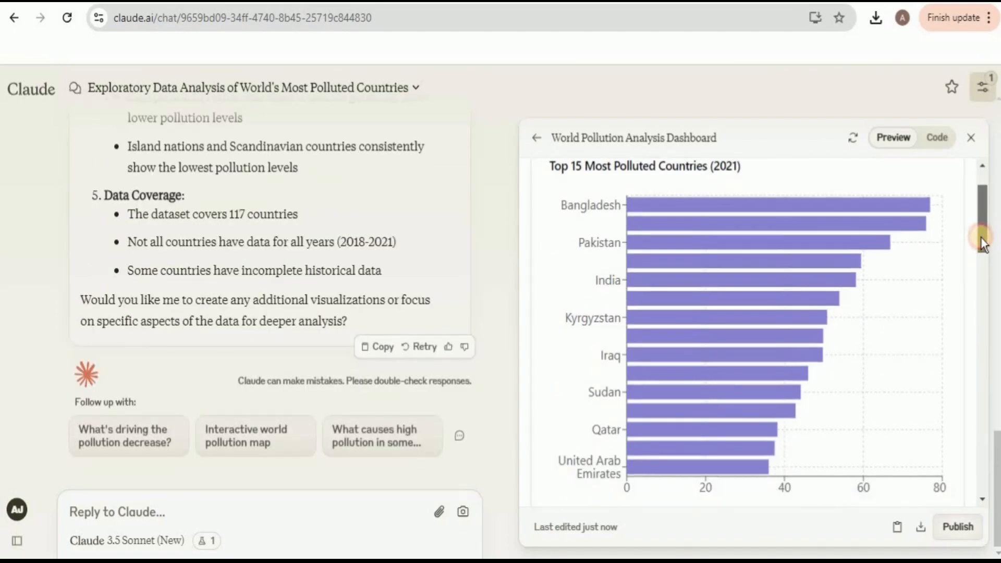
{"action": "scroll", "scroll_direction": "down", "scroll_amount": 3}
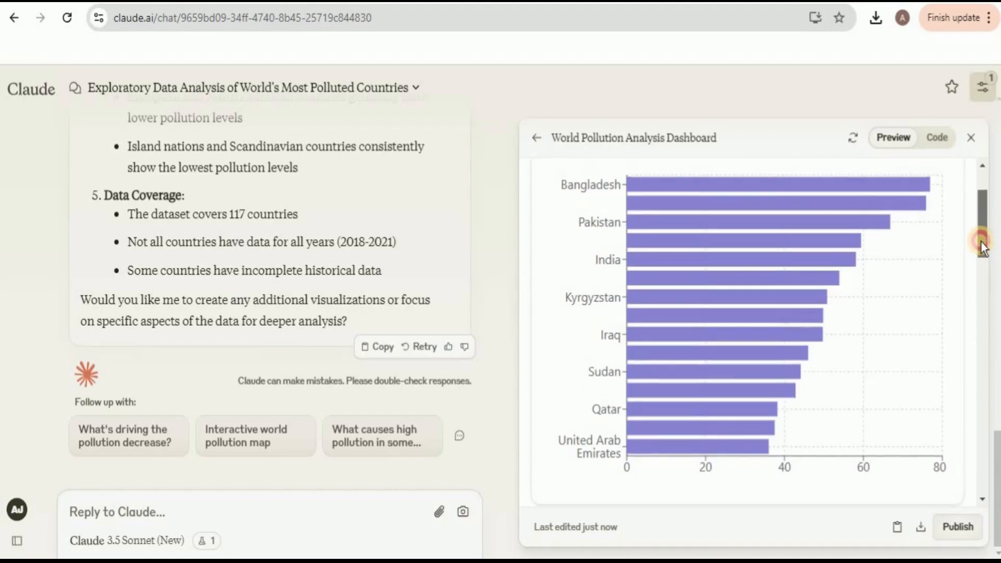
{"action": "mouse_move", "coordinate": [926, 192]}
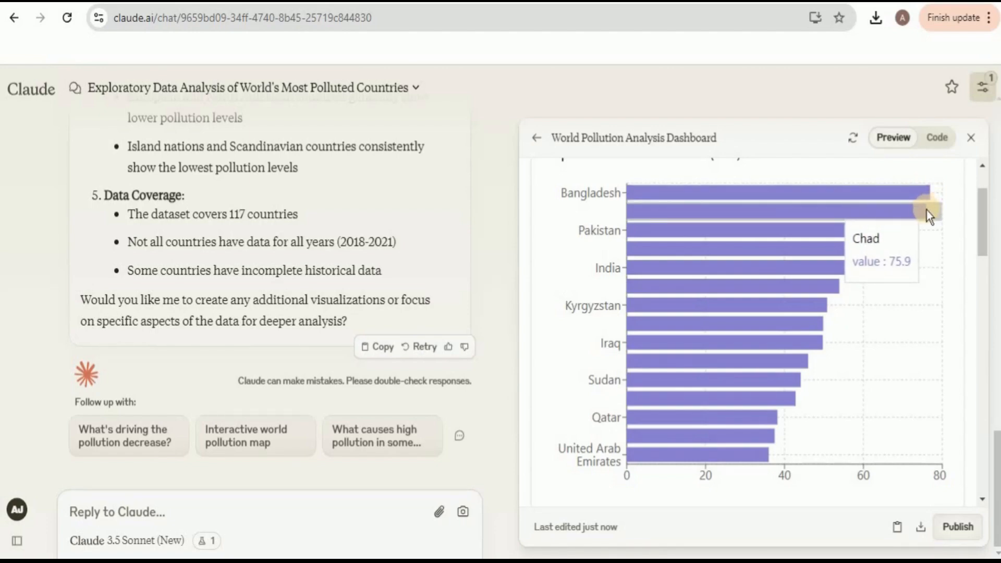
{"action": "mouse_move", "coordinate": [822, 233]}
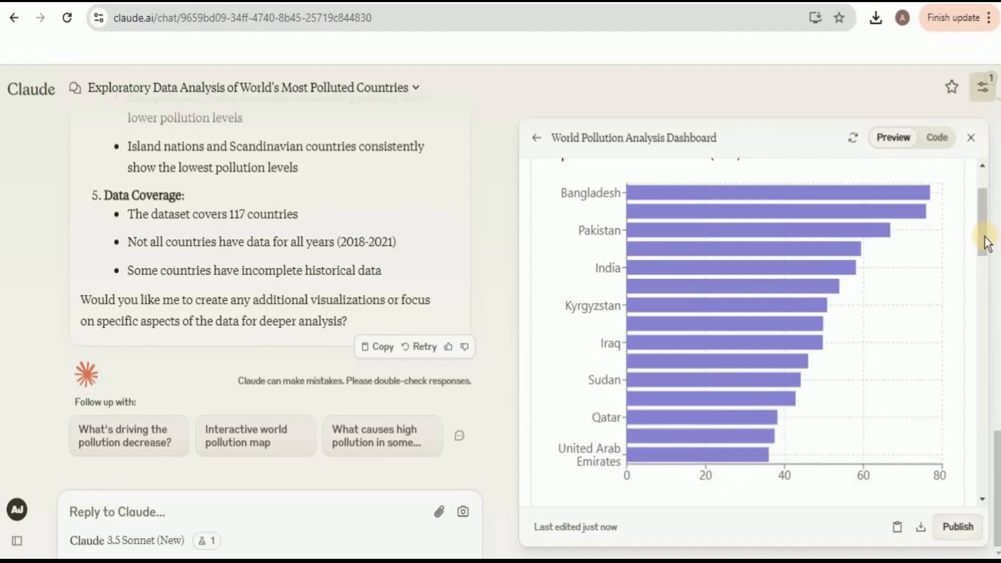
{"action": "scroll", "scroll_direction": "down", "scroll_amount": 3}
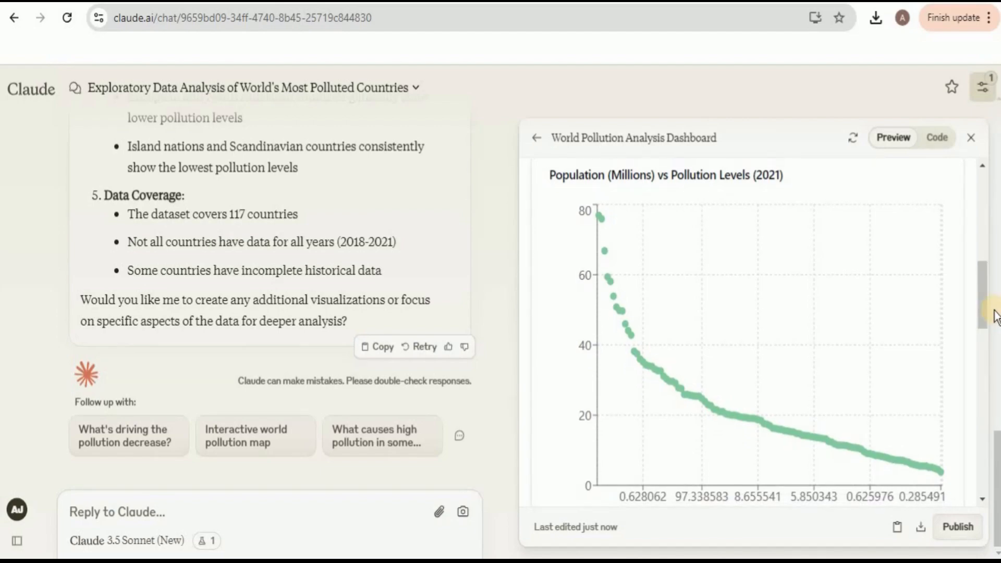
{"action": "mouse_move", "coordinate": [600, 184]}
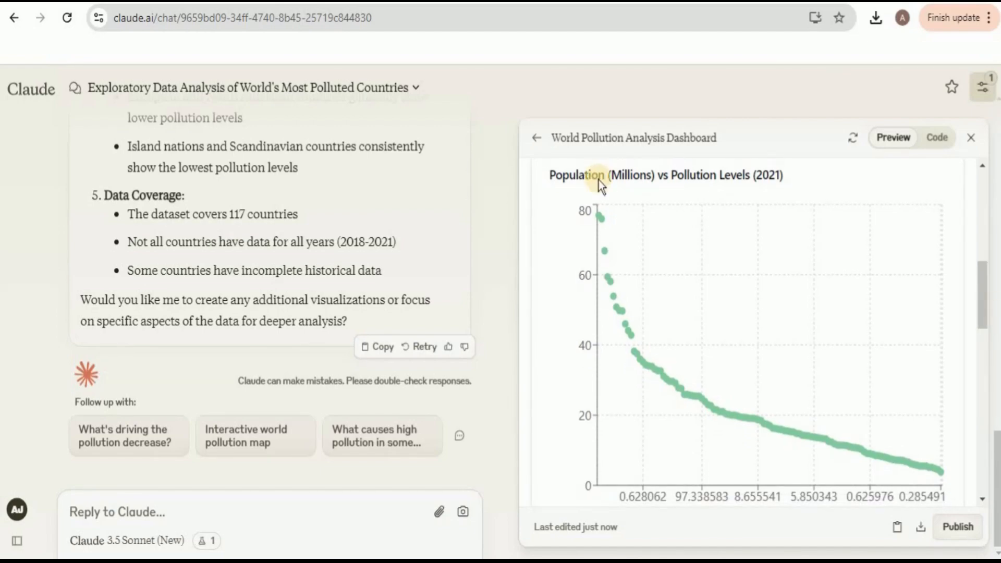
{"action": "mouse_move", "coordinate": [599, 214]}
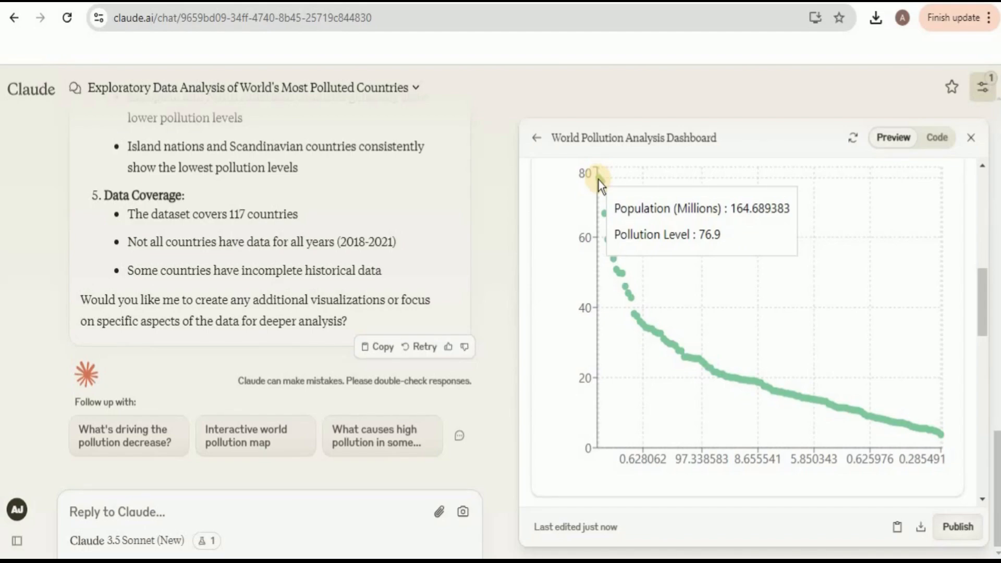
{"action": "mouse_move", "coordinate": [982, 322]}
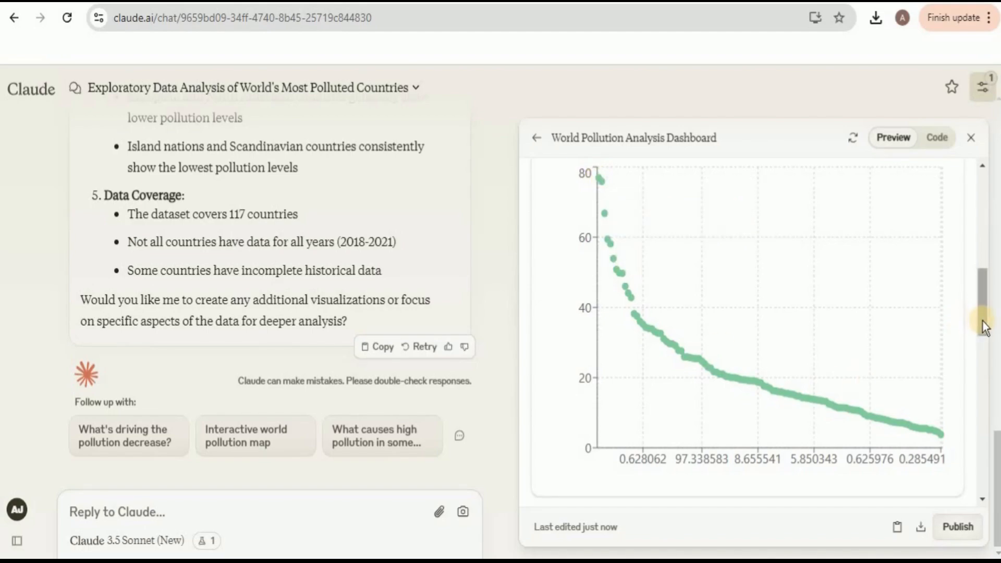
Scroll past the scatter chart to the Pollution Trends (2018-2021) line chart.
{"action": "scroll", "scroll_direction": "down", "scroll_amount": 3}
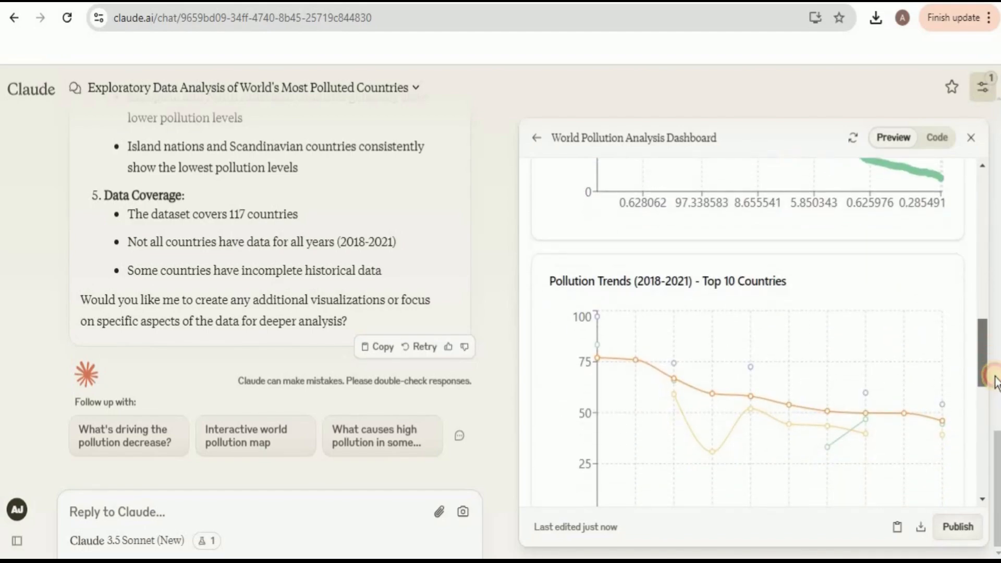
Check Bangladesh and Pakistan trend values, then scroll to the Year-over-Year Comparison chart.
{"action": "scroll", "scroll_direction": "down", "scroll_amount": 3}
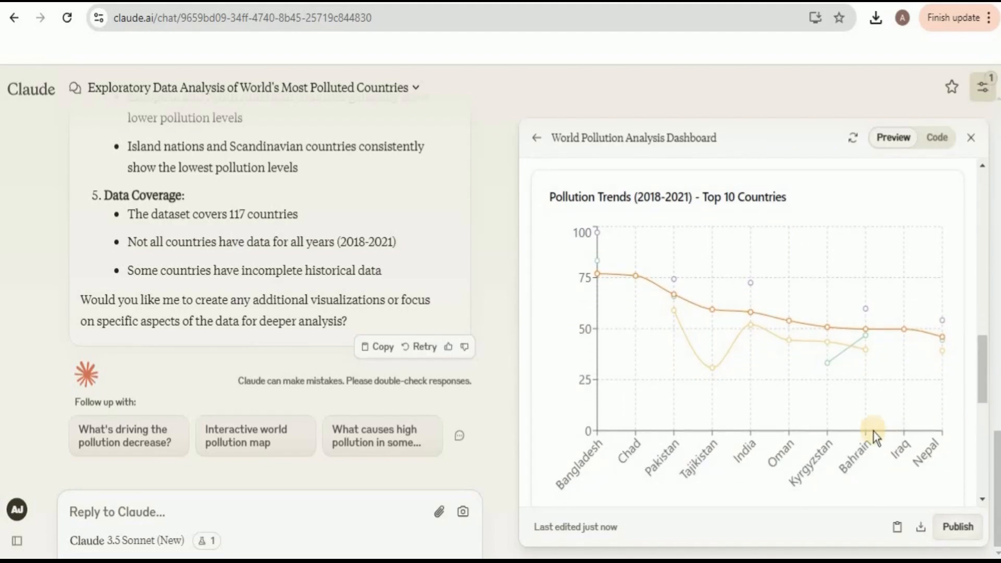
{"action": "mouse_move", "coordinate": [597, 271]}
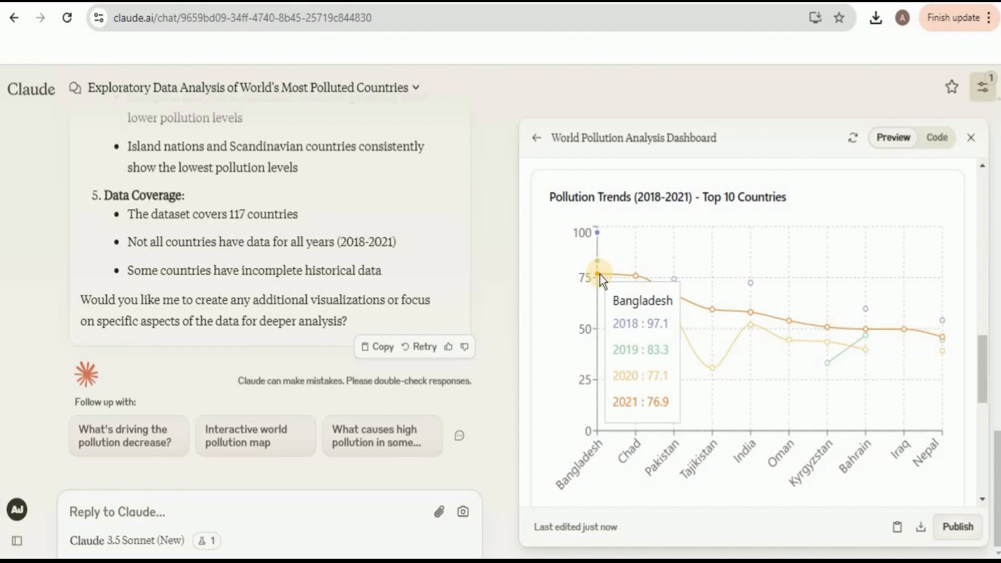
{"action": "mouse_move", "coordinate": [612, 290]}
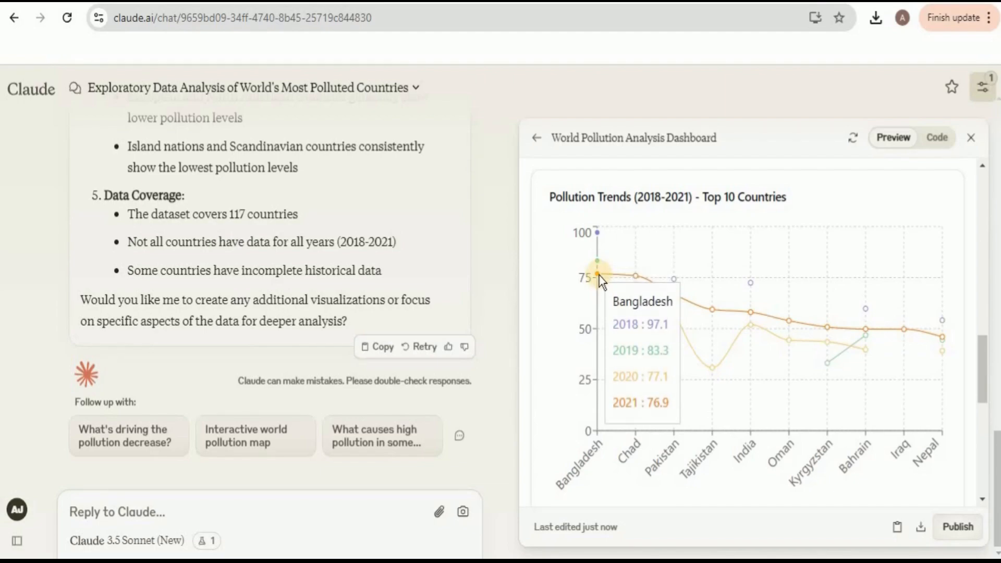
{"action": "mouse_move", "coordinate": [675, 302]}
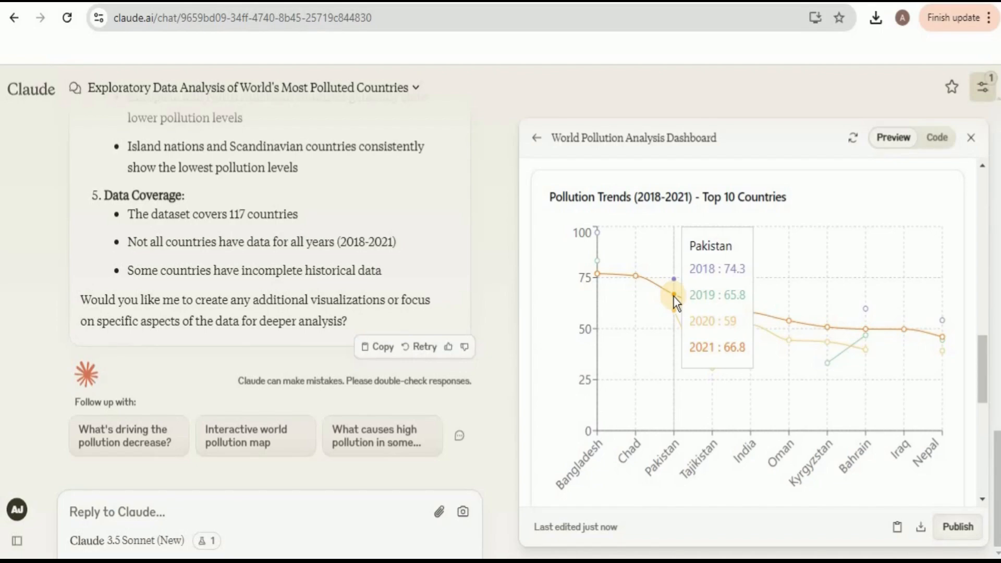
{"action": "mouse_move", "coordinate": [677, 304]}
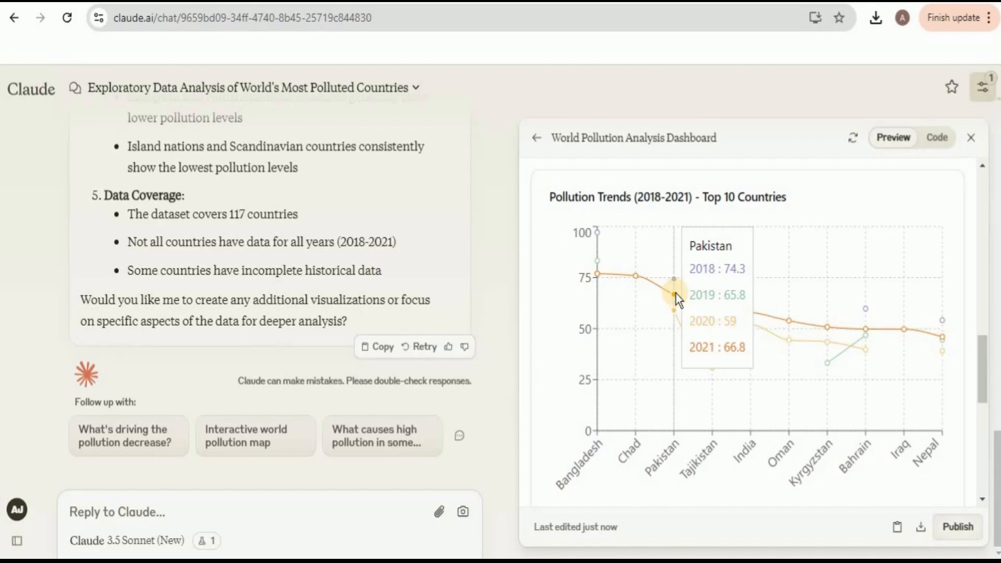
{"action": "mouse_move", "coordinate": [937, 345]}
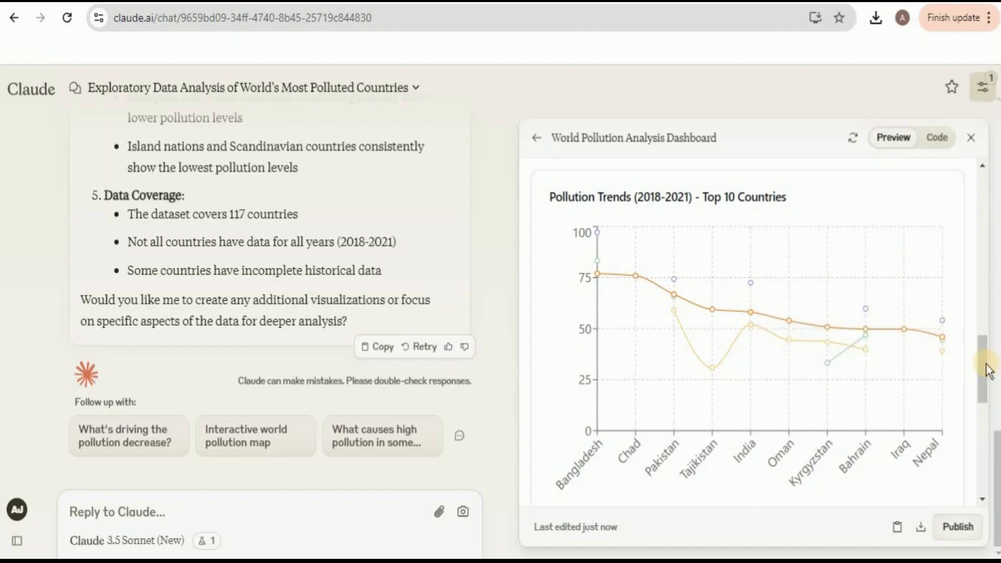
{"action": "scroll", "scroll_direction": "down", "scroll_amount": 3}
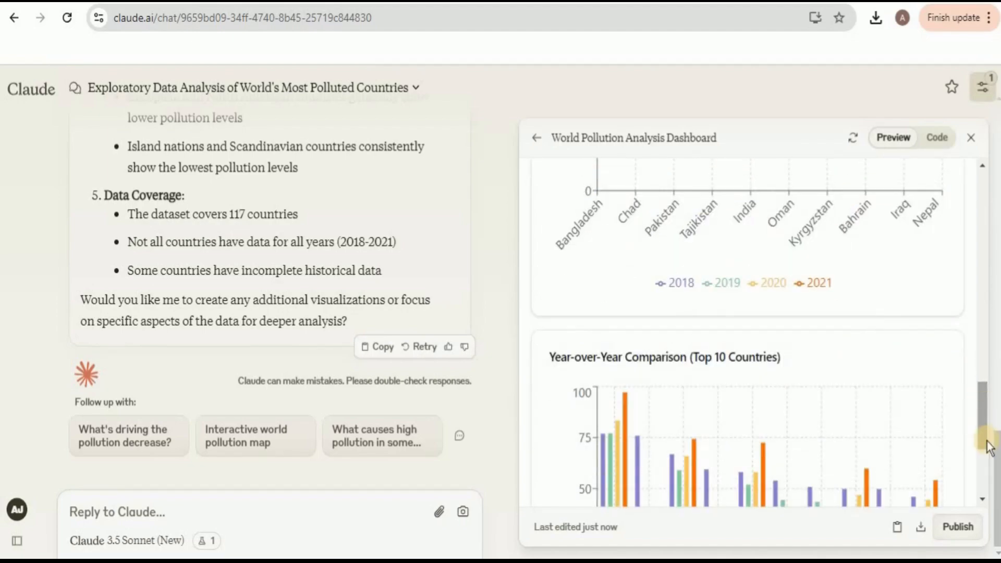
Scroll the preview to show the full Year-over-Year Comparison chart for the top 10 countries.
{"action": "scroll", "scroll_direction": "down", "scroll_amount": 3}
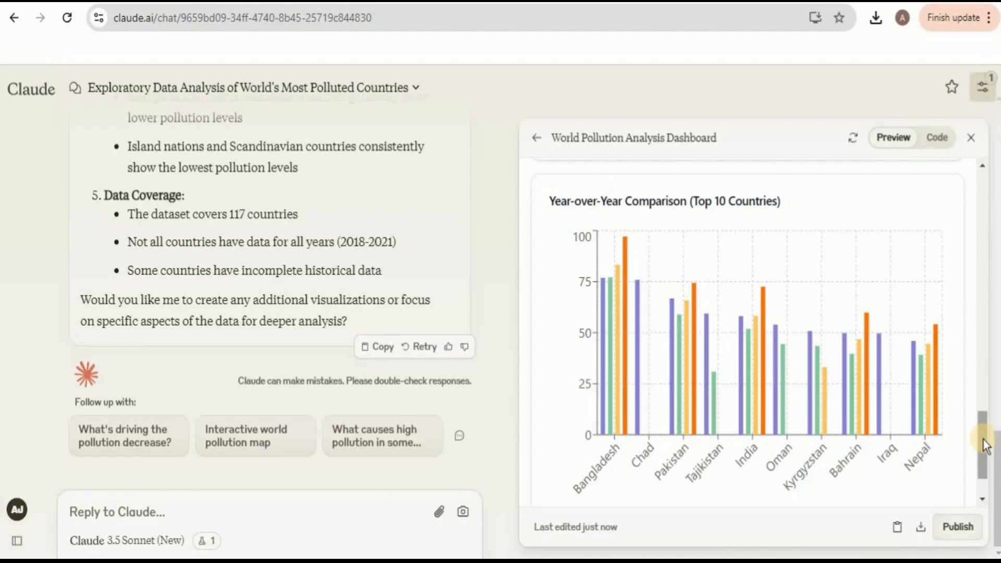
{"action": "scroll", "scroll_direction": "down", "scroll_amount": 3}
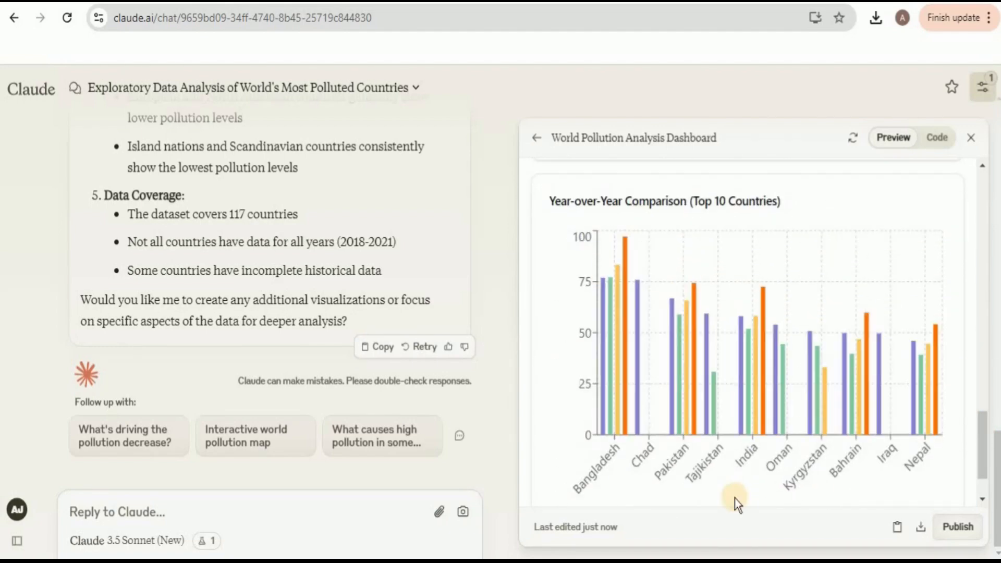
{"action": "mouse_move", "coordinate": [674, 412]}
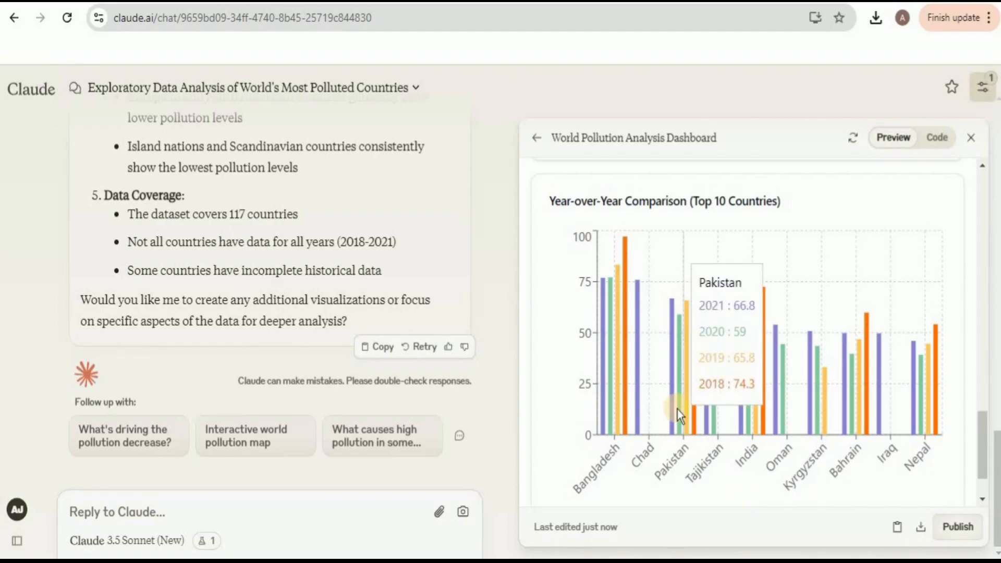
{"action": "mouse_move", "coordinate": [604, 364]}
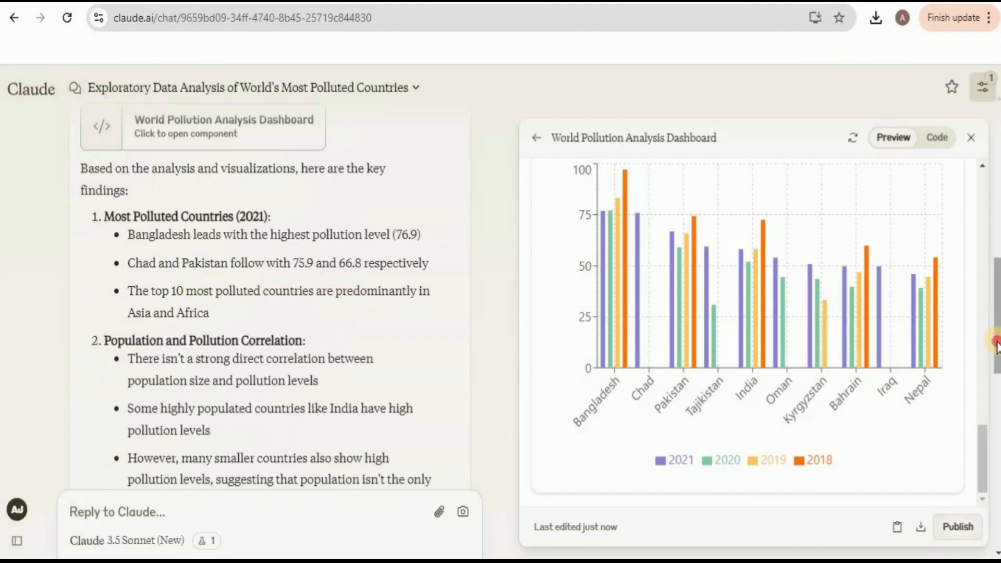
Scroll past Temporal Trends and Geographical Distribution to Data Coverage noting 117 countries.
{"action": "scroll", "scroll_direction": "down", "scroll_amount": 3}
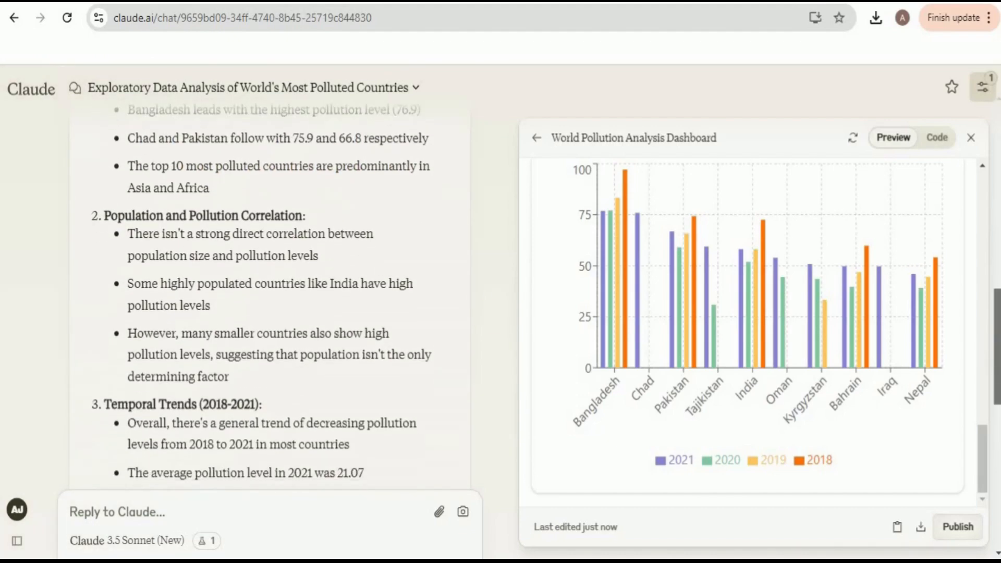
{"action": "scroll", "scroll_direction": "down", "scroll_amount": 3}
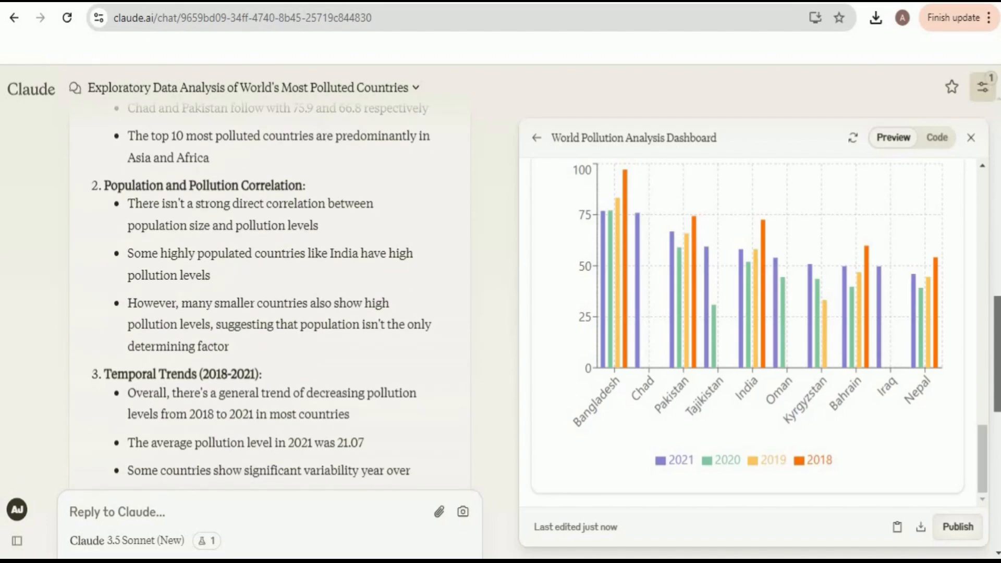
{"action": "scroll", "scroll_direction": "down", "scroll_amount": 3}
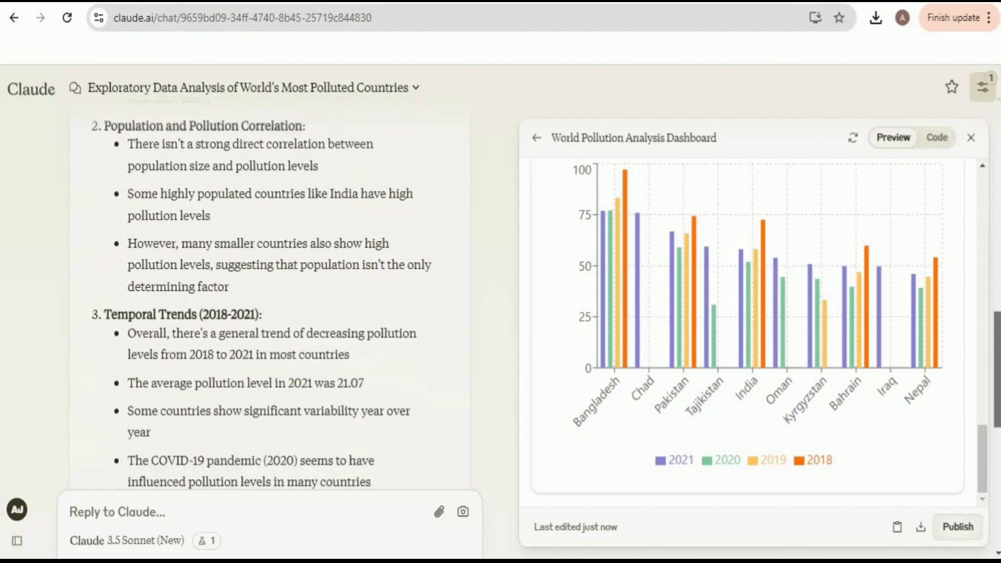
{"action": "scroll", "scroll_direction": "down", "scroll_amount": 3}
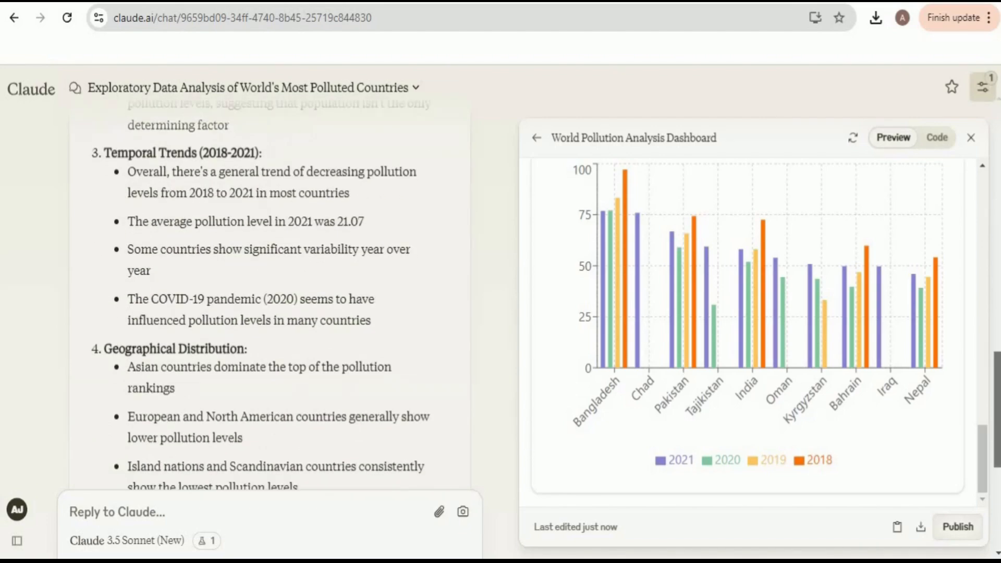
{"action": "scroll", "scroll_direction": "down", "scroll_amount": 3}
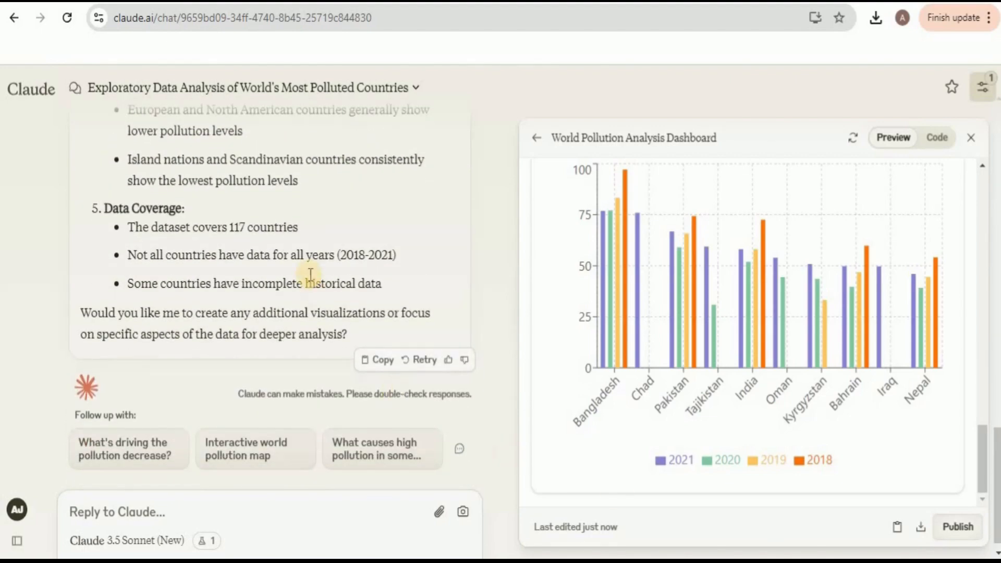